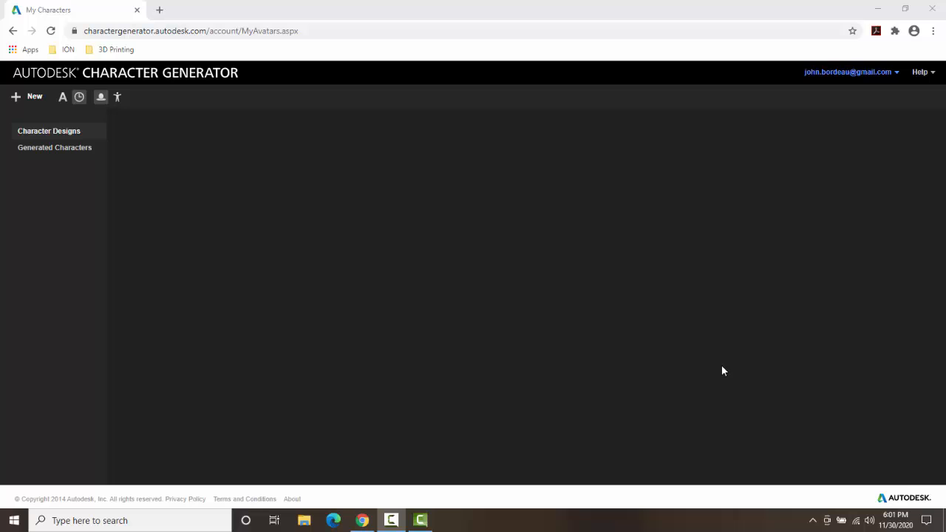
mouse_move(708, 362)
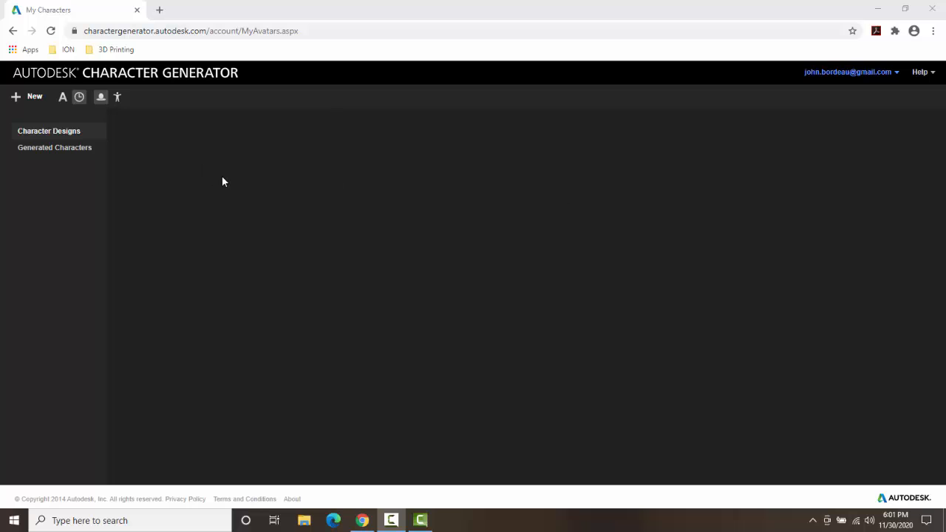
mouse_move(213, 197)
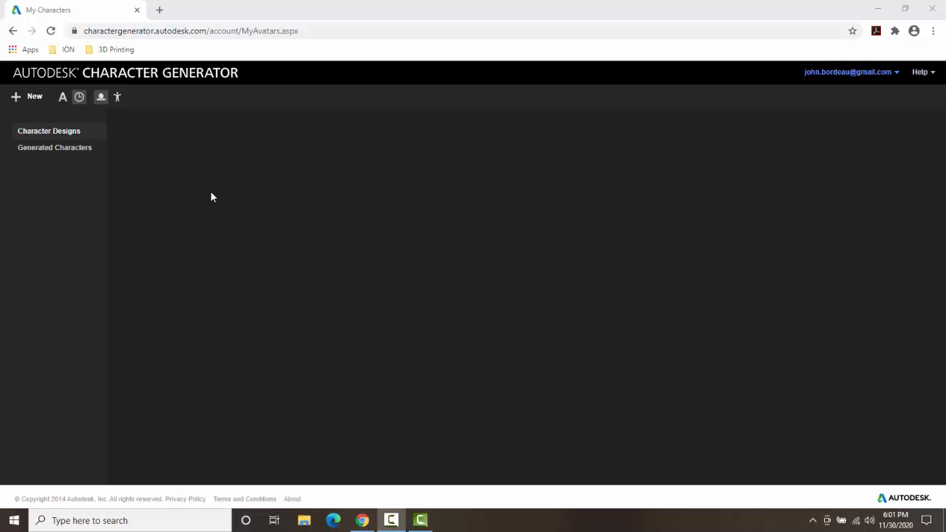
mouse_move(35, 97)
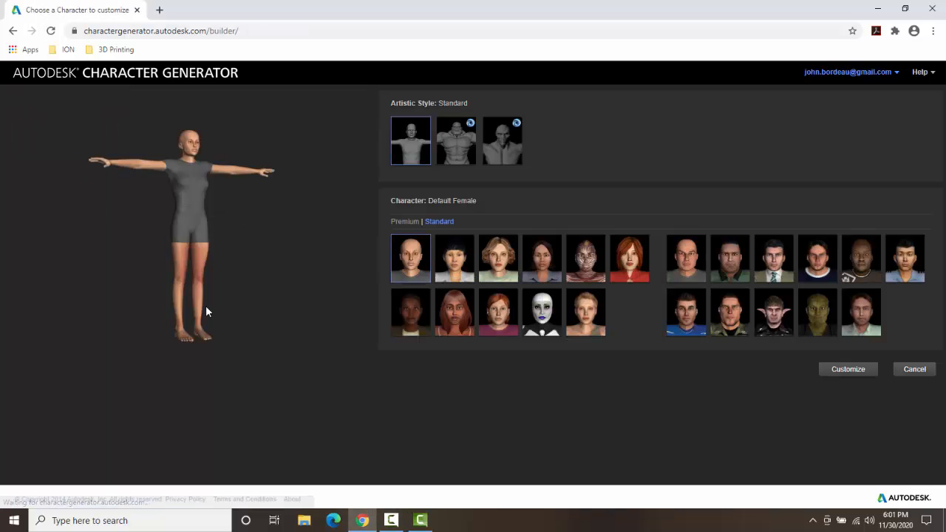
mouse_move(410, 141)
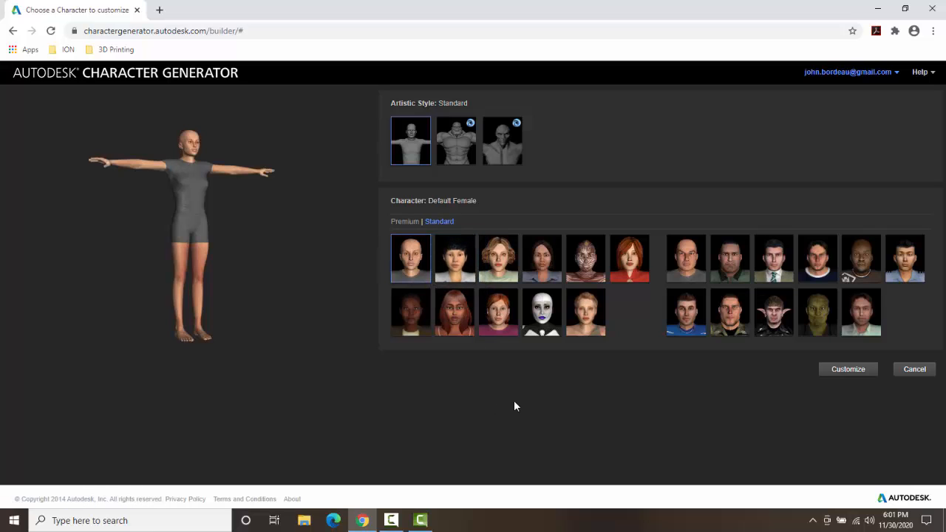
mouse_move(453, 235)
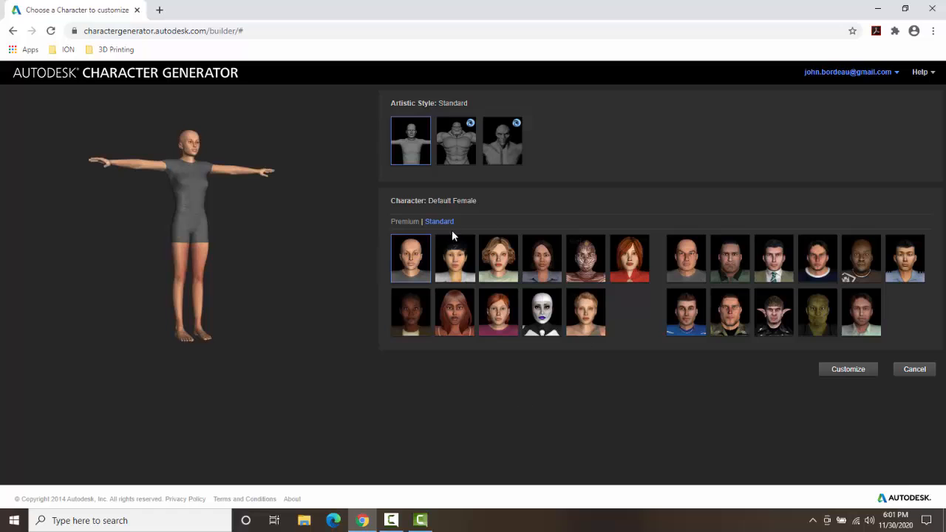
Start a new character and choose the standard female Eva as the base.
click(585, 310)
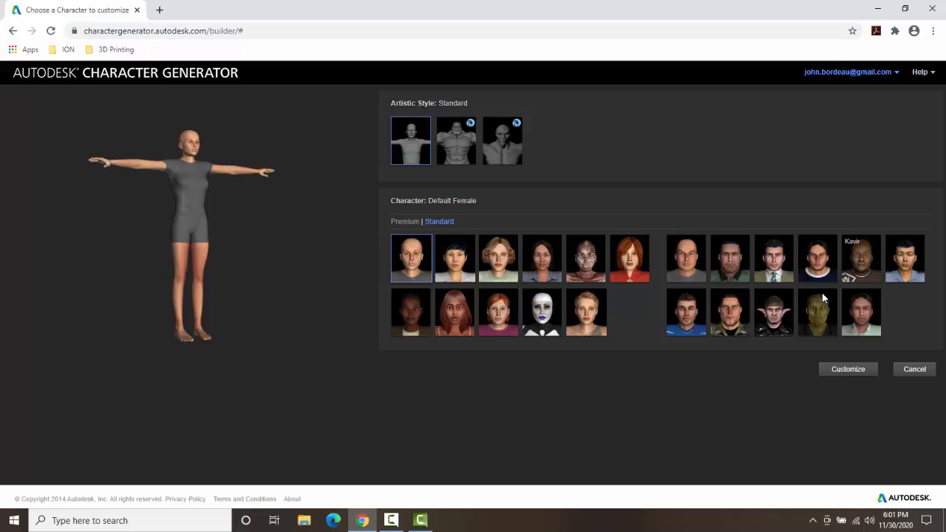
mouse_move(727, 395)
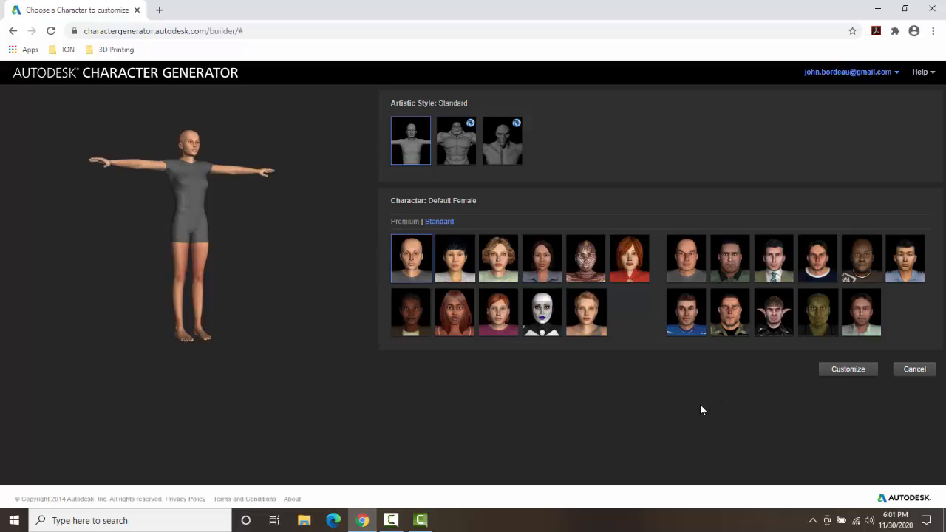
mouse_move(518, 411)
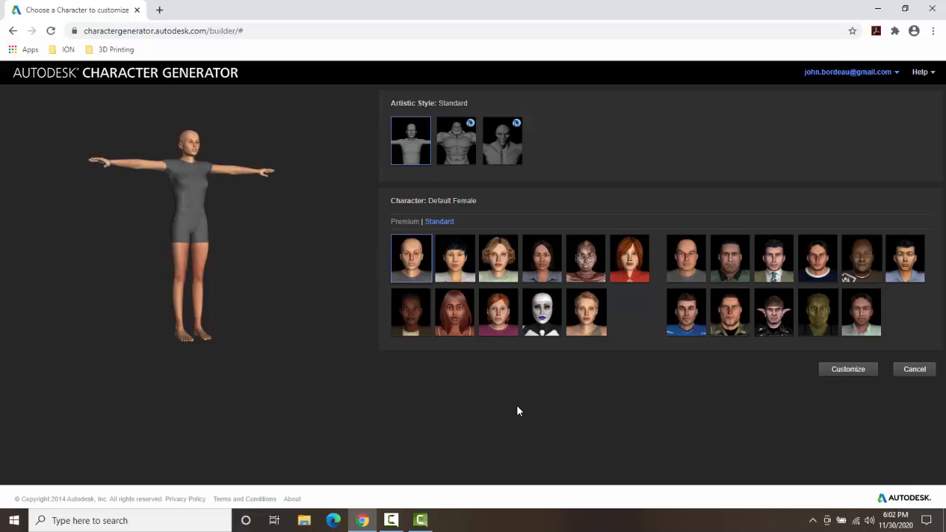
mouse_move(499, 266)
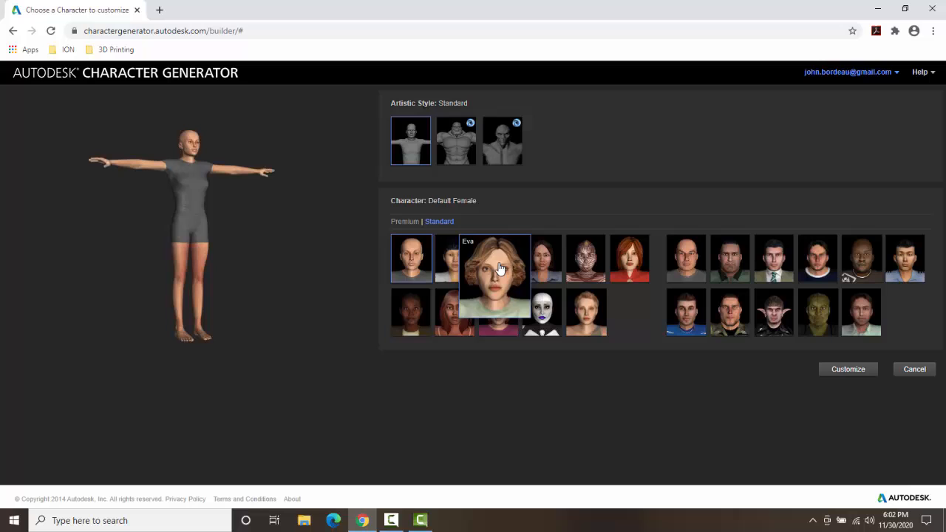
mouse_move(586, 311)
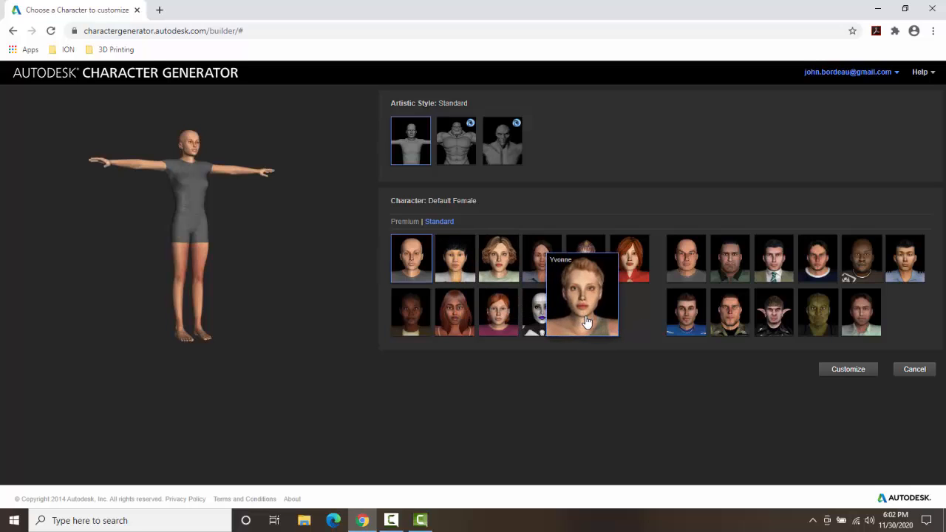
mouse_move(497, 259)
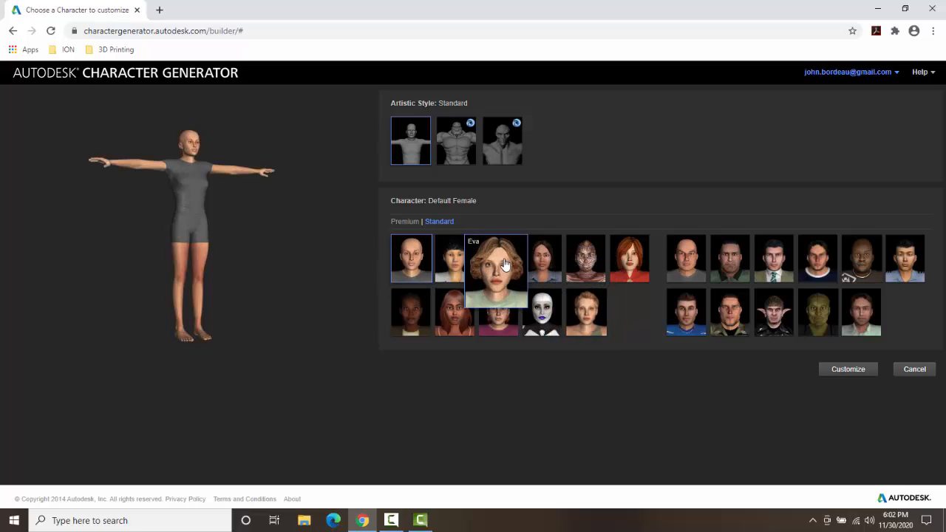
click(498, 258)
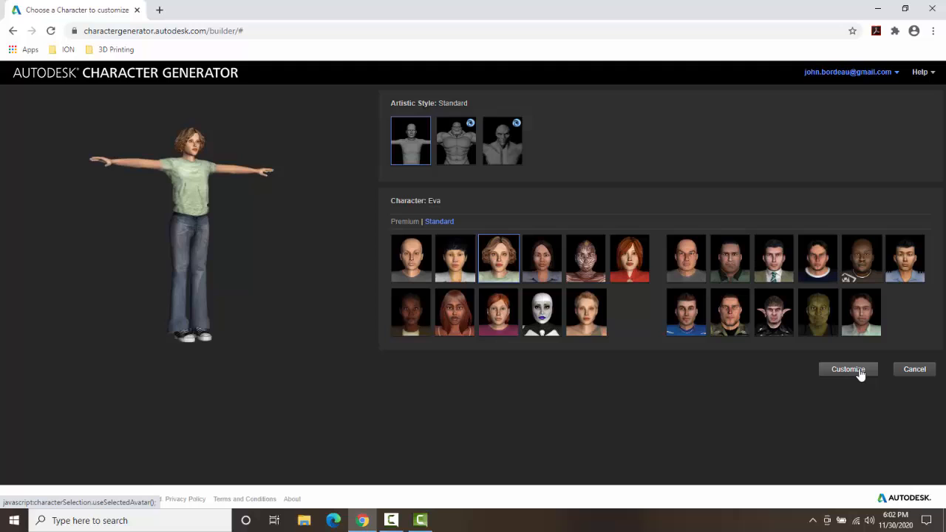
Enter Eva's customization workspace and browse the female head presets for blending.
click(848, 369)
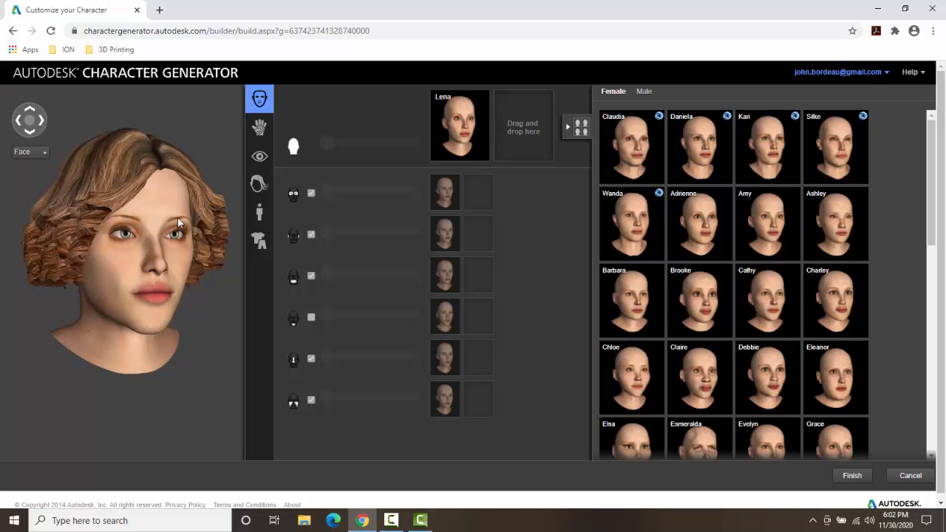
mouse_move(135, 159)
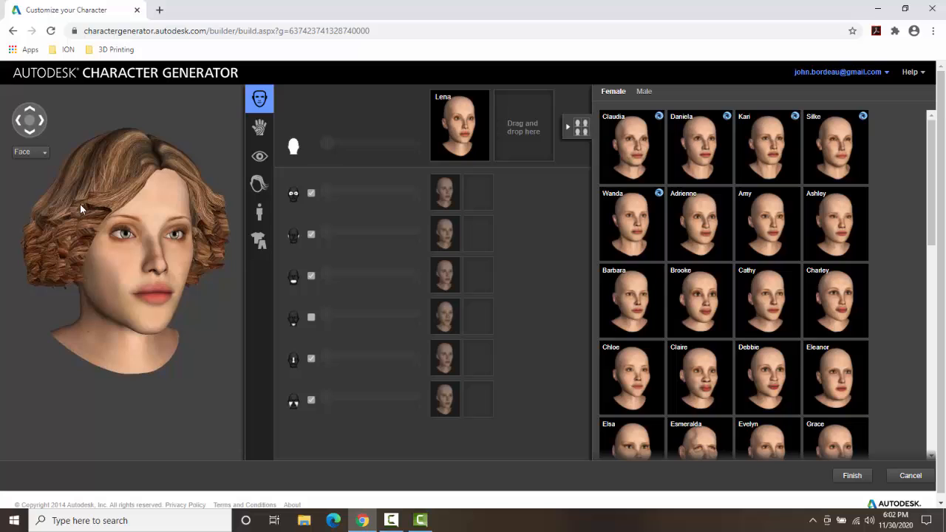
mouse_move(189, 279)
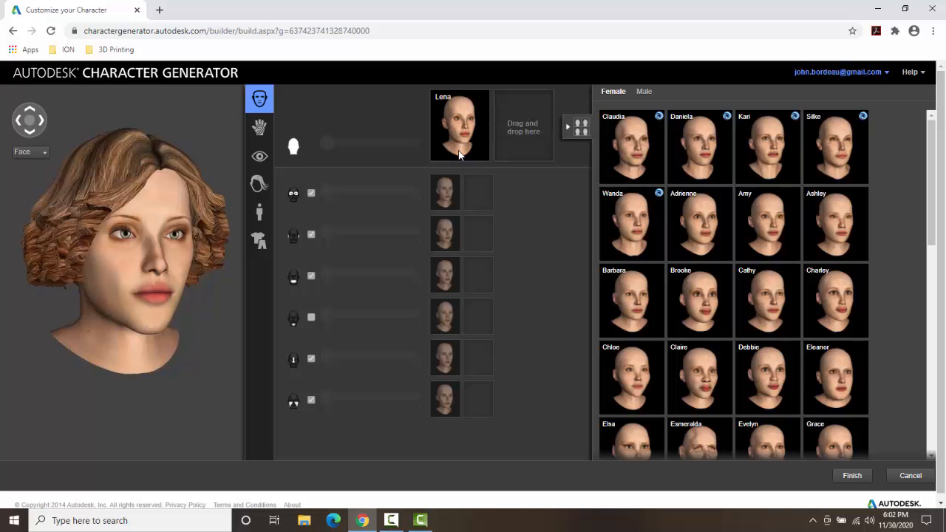
mouse_move(480, 152)
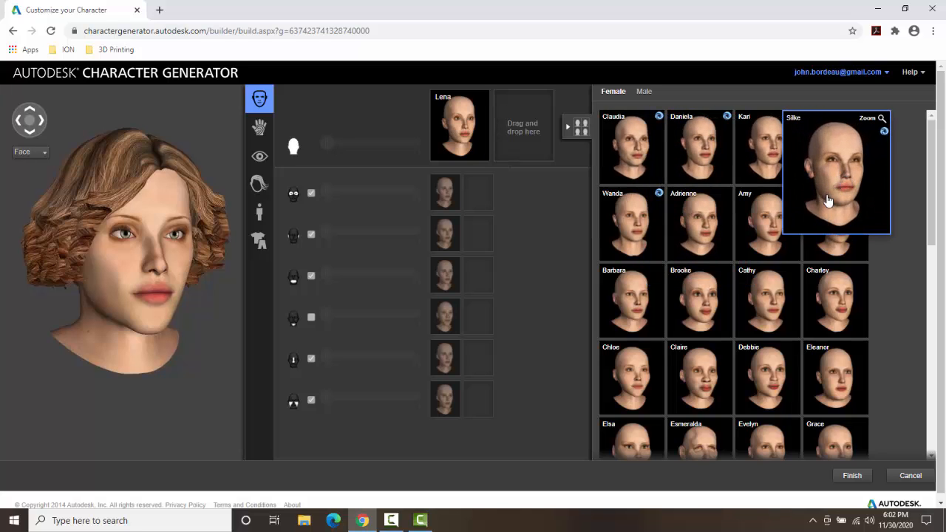
scroll(down, 3)
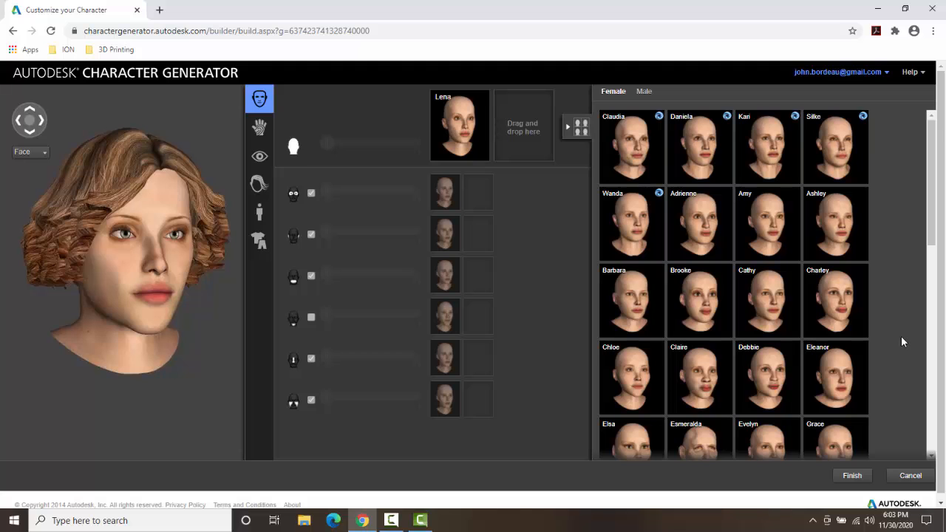
scroll(down, 3)
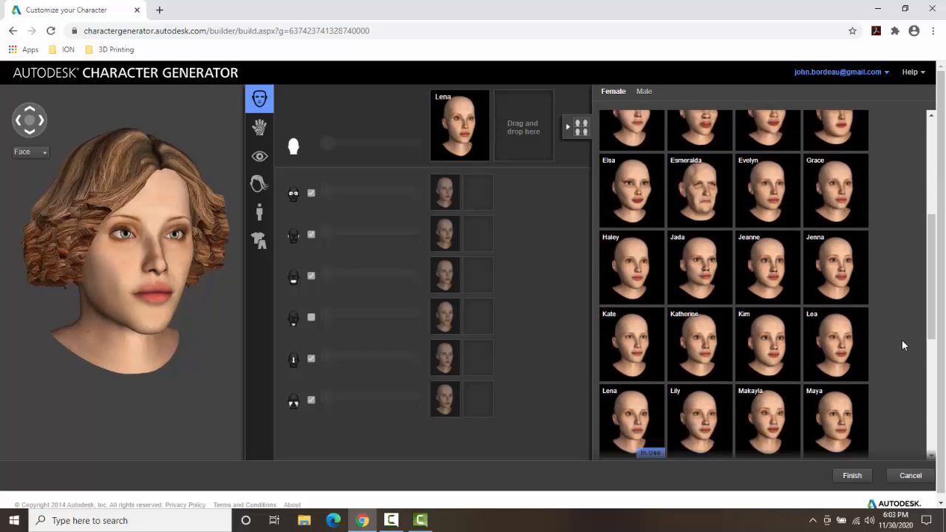
scroll(down, 3)
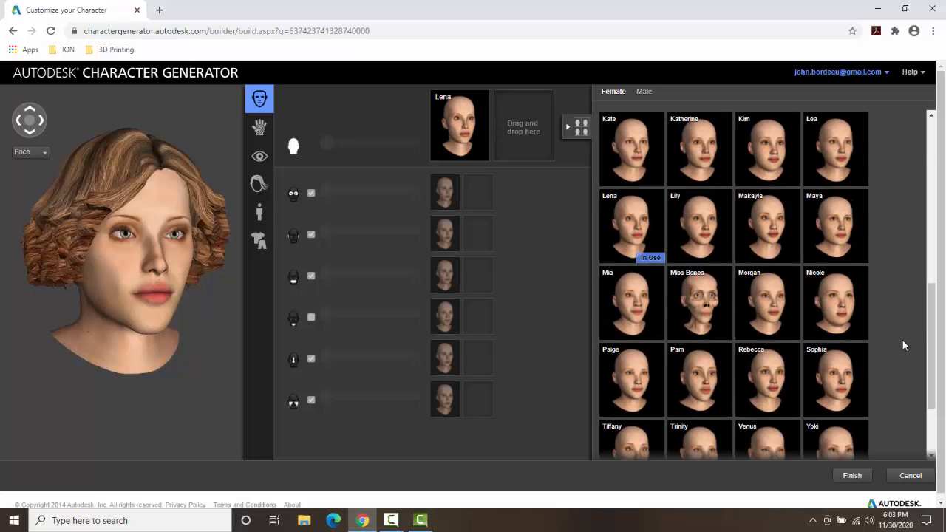
mouse_move(698, 302)
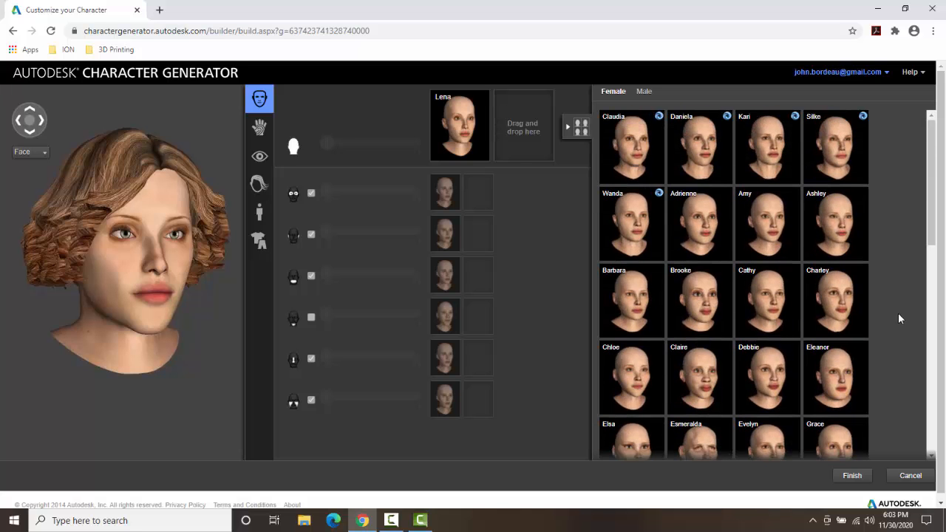
mouse_move(767, 224)
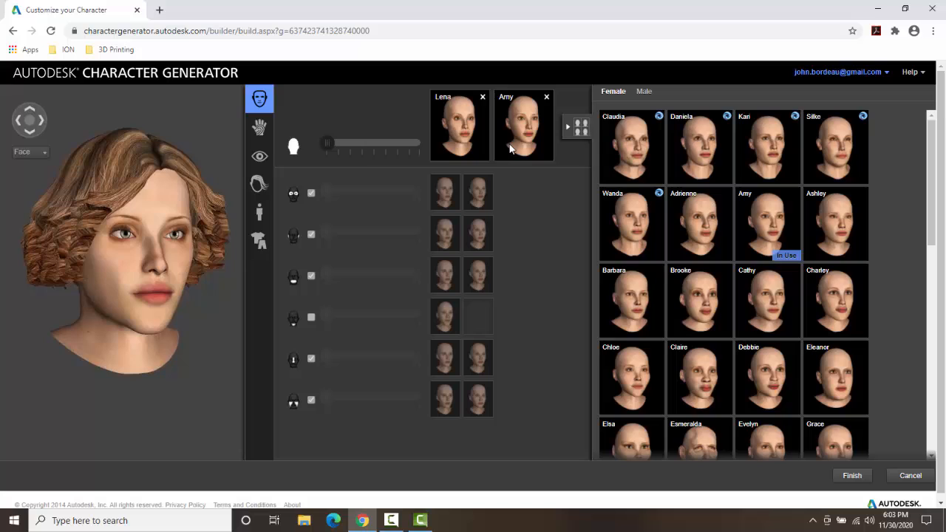
mouse_move(384, 159)
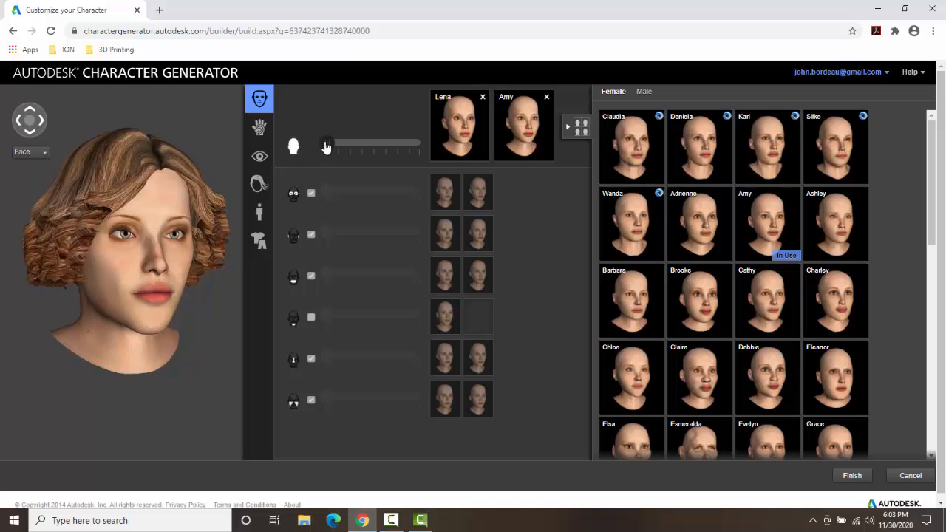
Blend the face between Lena and Amy, settling about two-thirds toward Amy.
drag(326, 143, 399, 142)
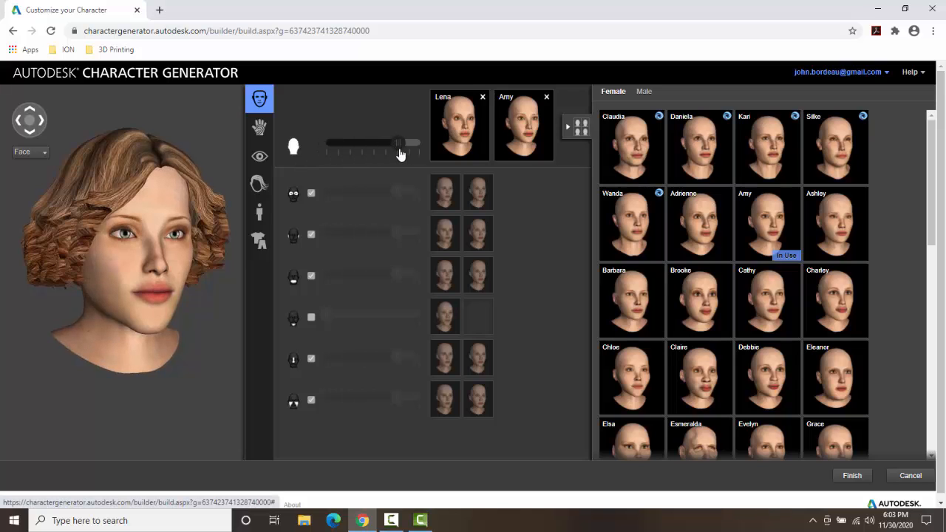
drag(399, 141, 421, 142)
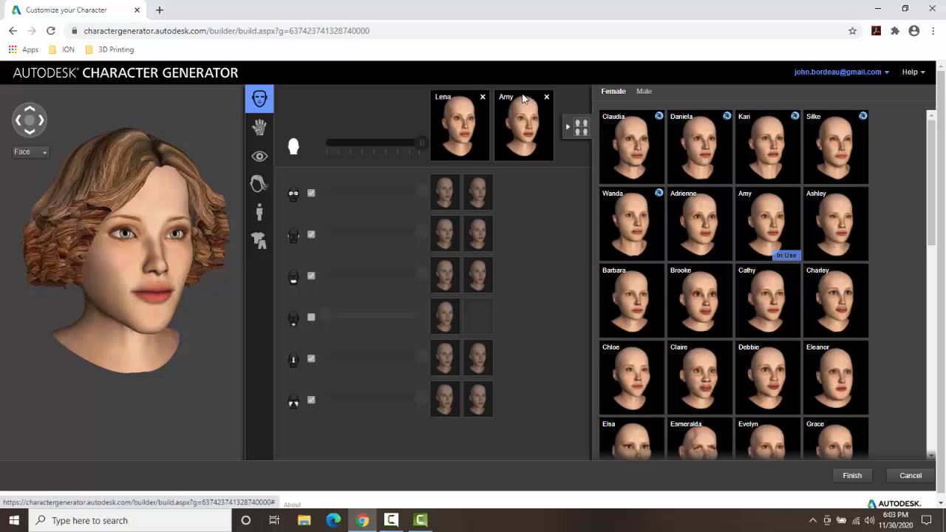
mouse_move(371, 151)
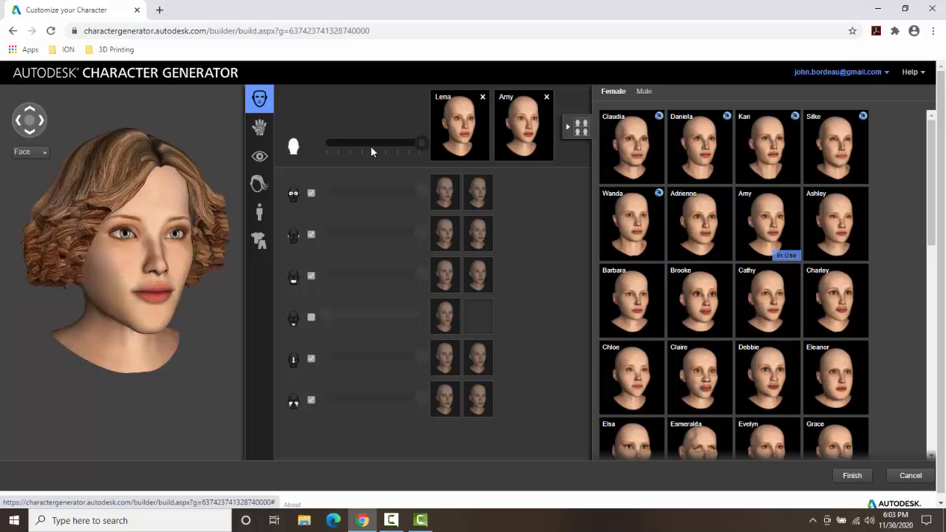
drag(421, 142, 325, 142)
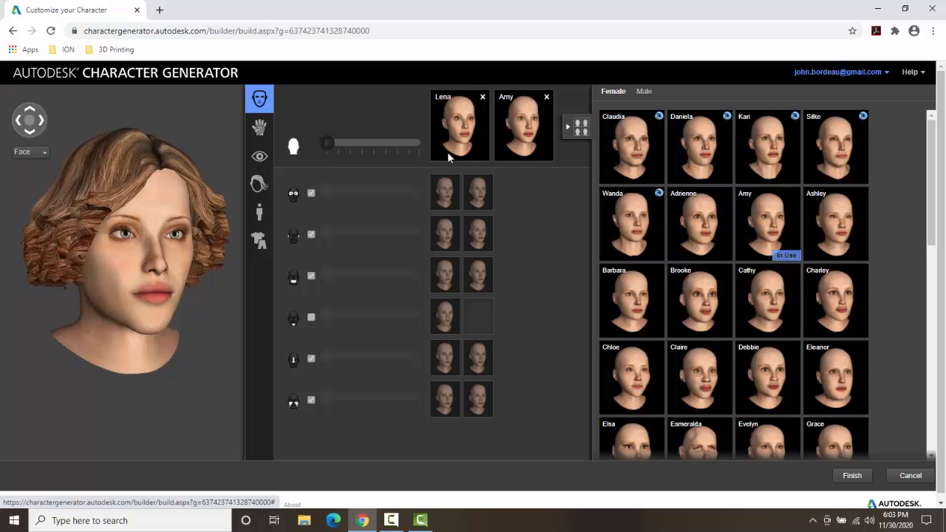
mouse_move(330, 153)
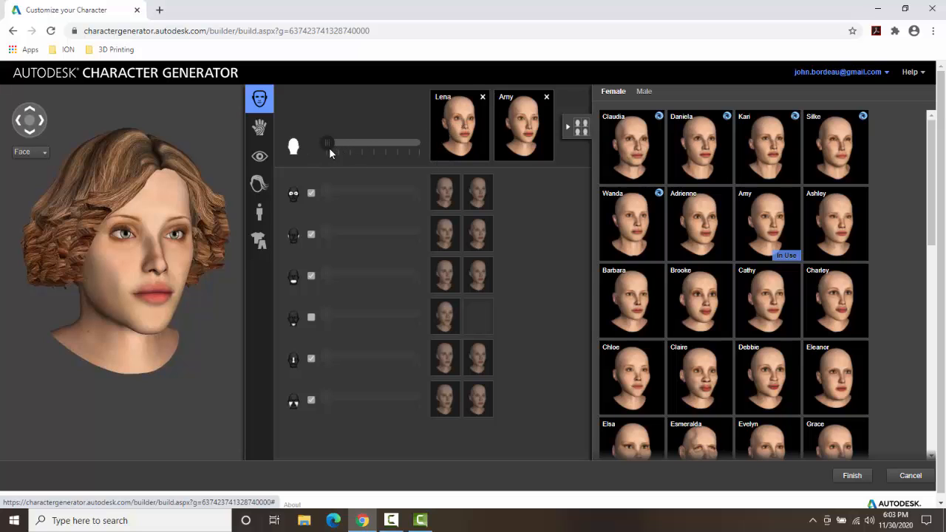
drag(326, 142, 385, 143)
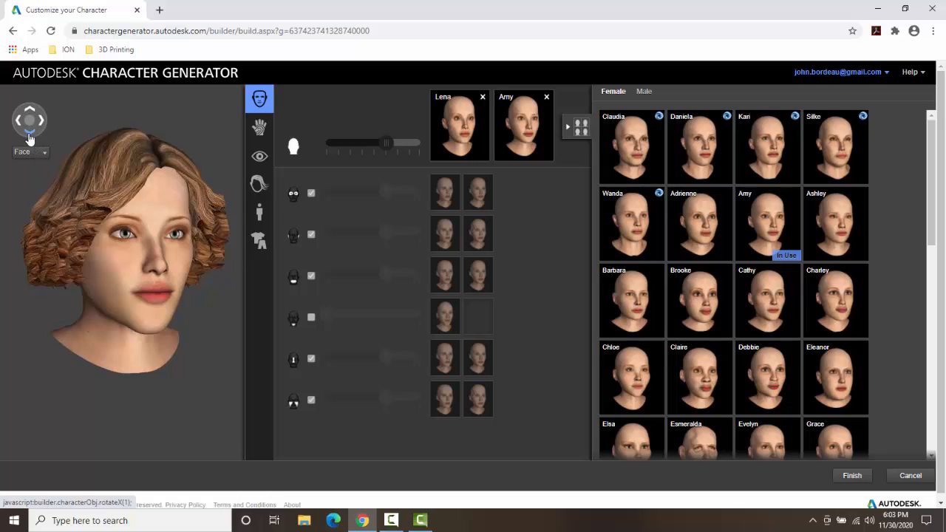
mouse_move(31, 137)
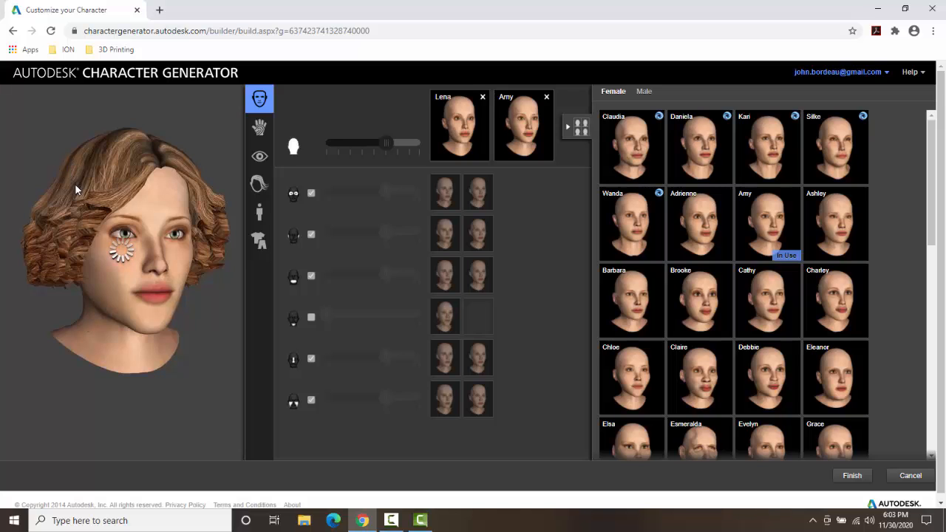
mouse_move(78, 204)
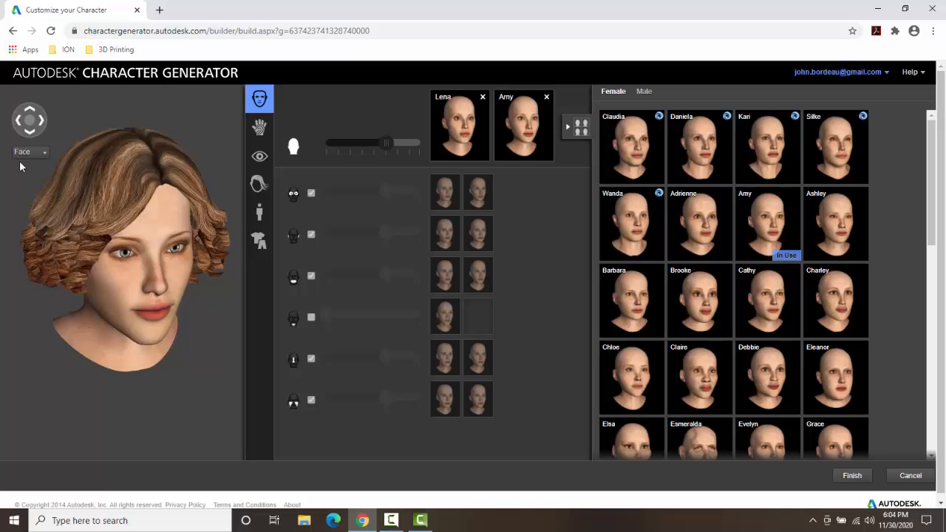
mouse_move(46, 140)
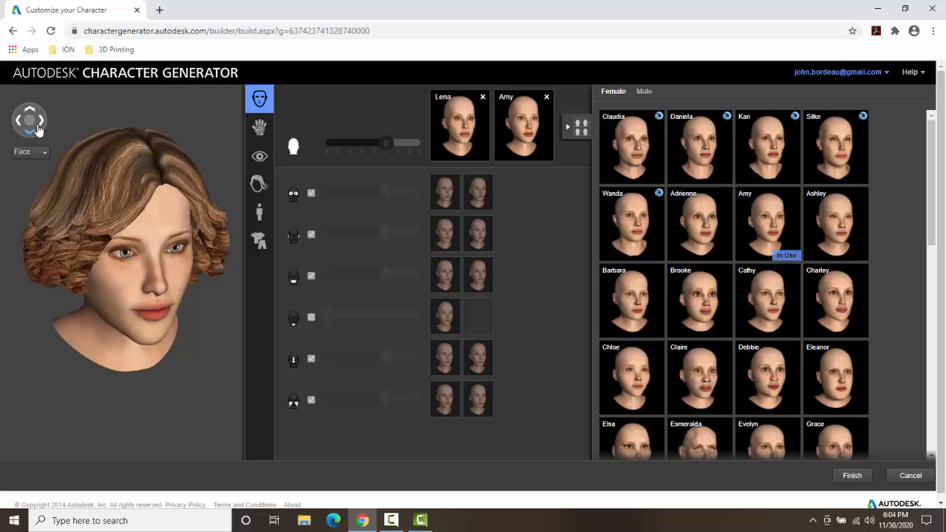
click(29, 151)
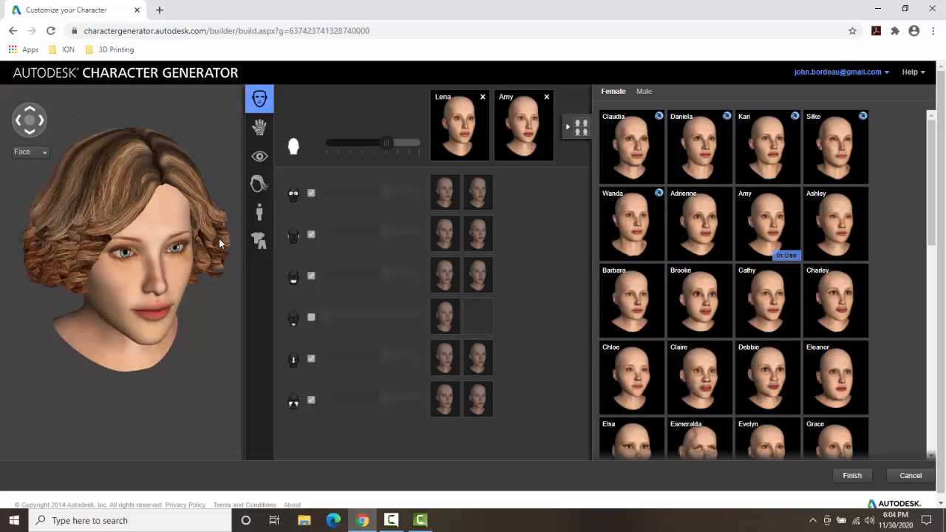
mouse_move(187, 277)
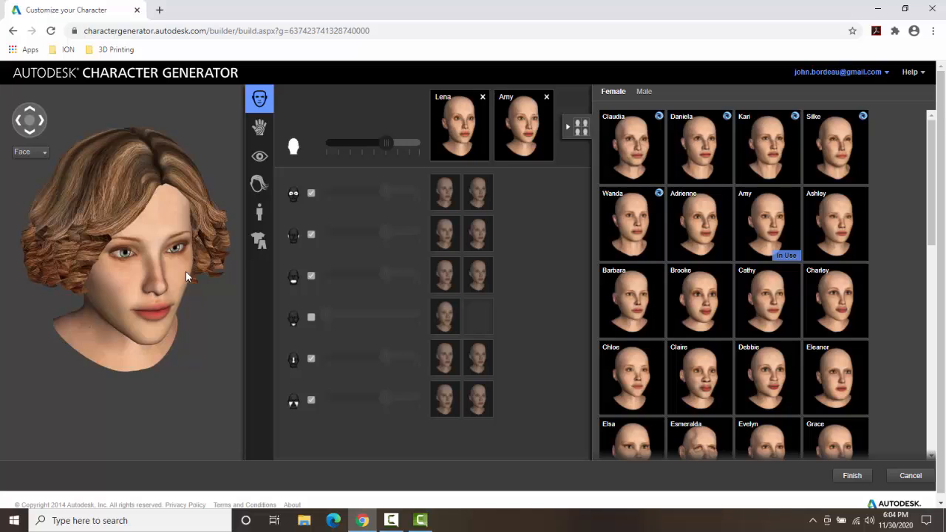
mouse_move(203, 234)
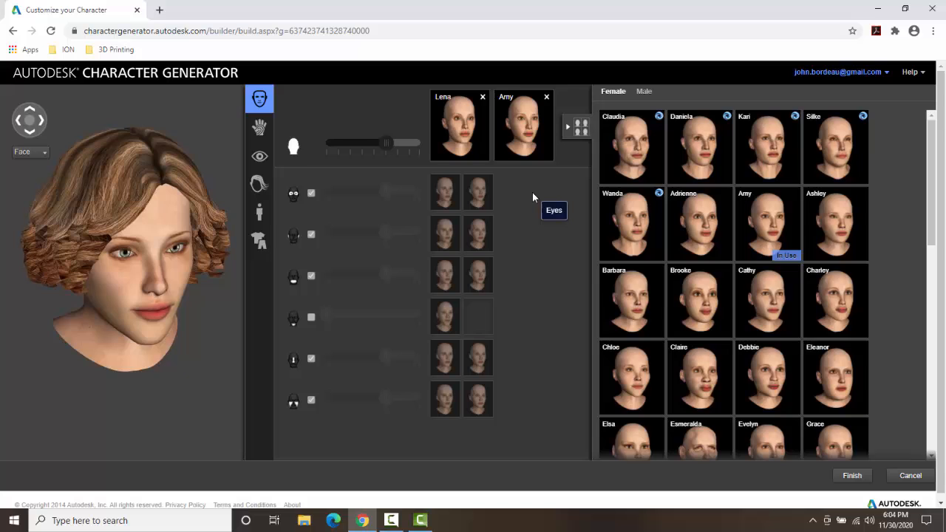
mouse_move(453, 134)
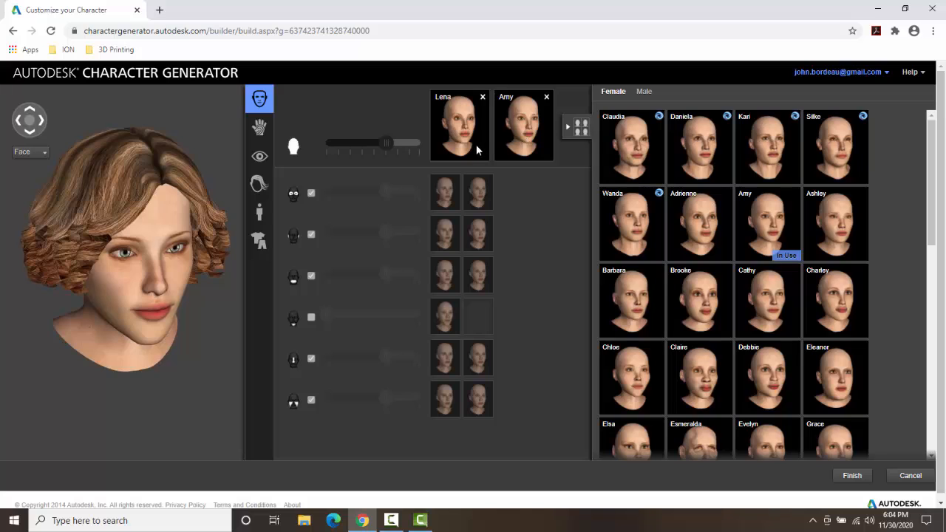
mouse_move(491, 155)
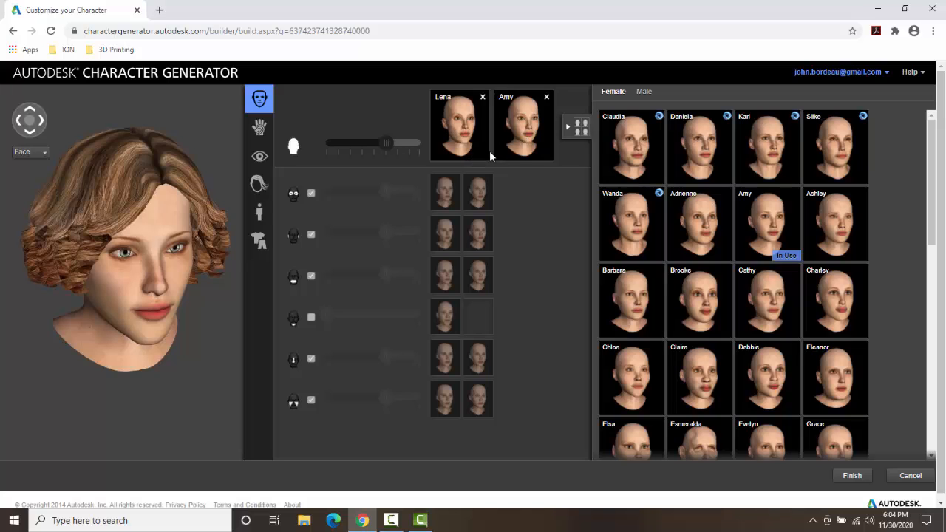
mouse_move(486, 163)
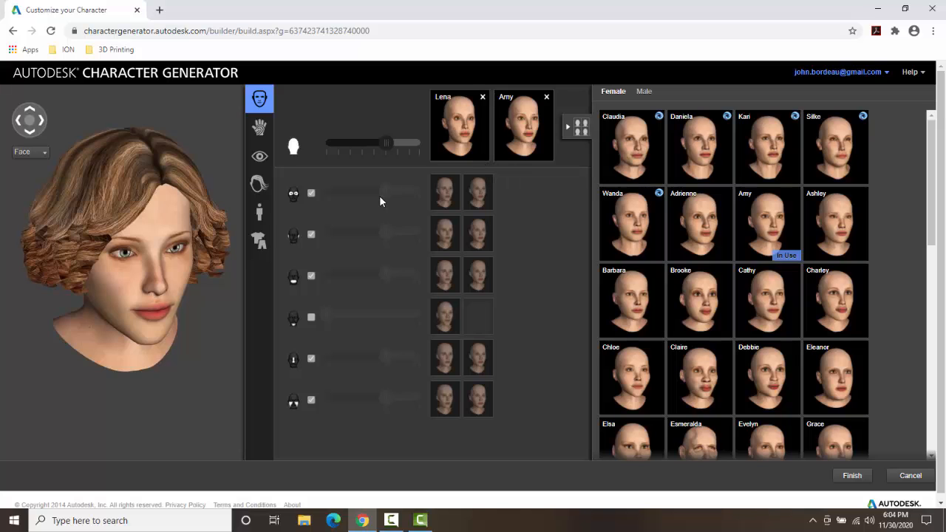
mouse_move(293, 194)
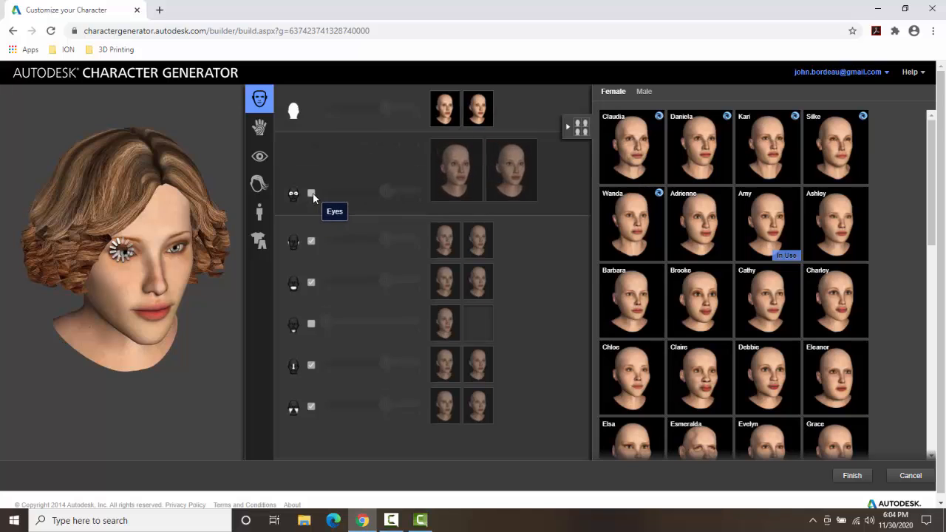
Unlink the eyes and blend them between Barbara and Amy, weighted mostly toward Barbara.
click(311, 193)
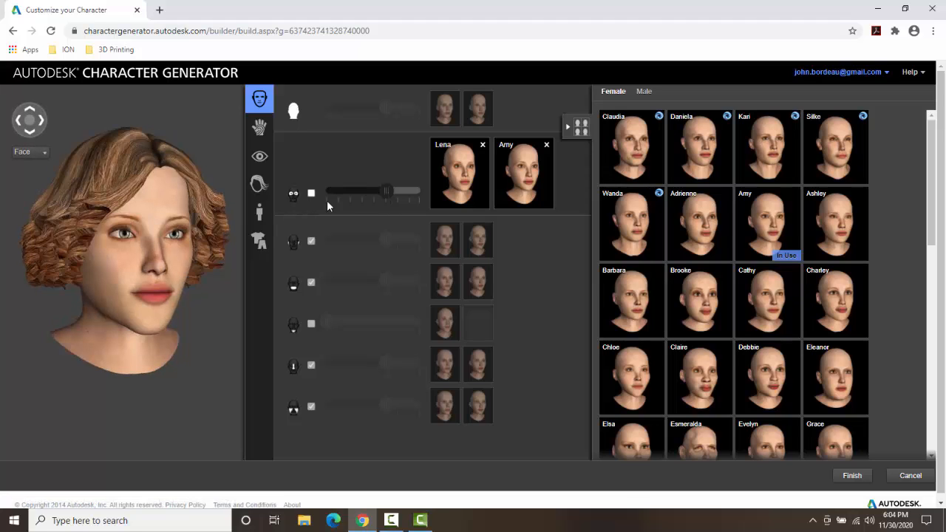
mouse_move(829, 206)
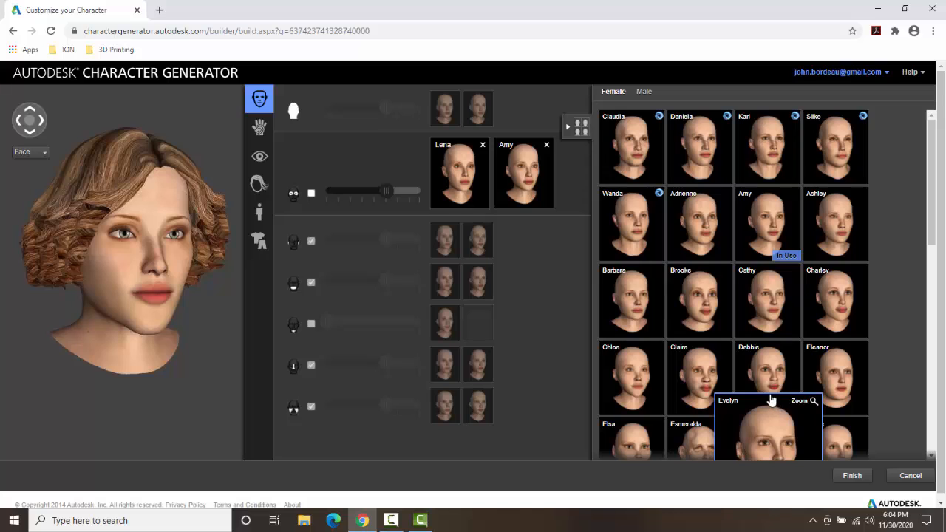
mouse_move(771, 416)
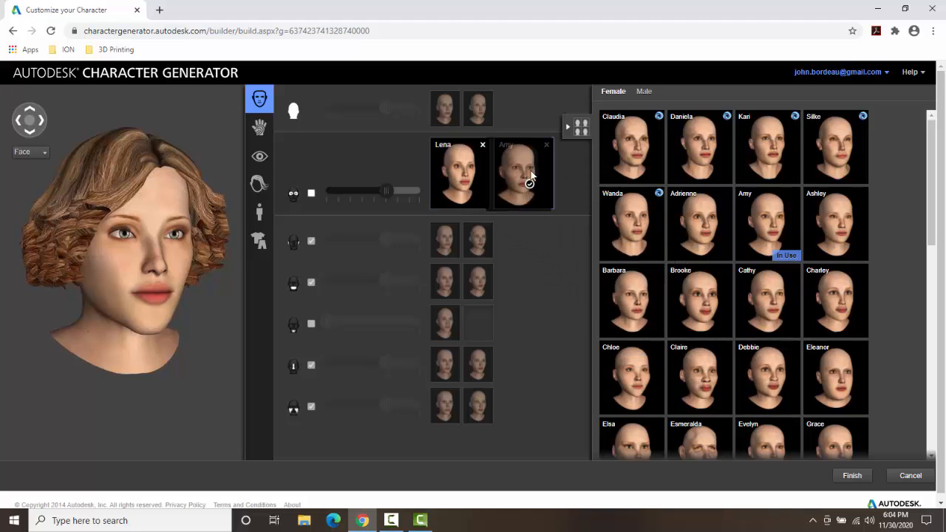
click(631, 299)
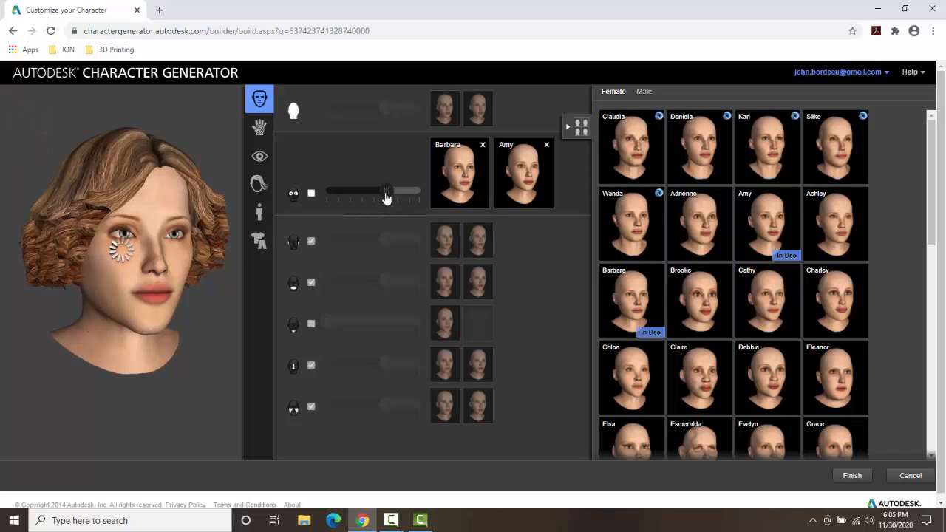
drag(384, 192, 351, 192)
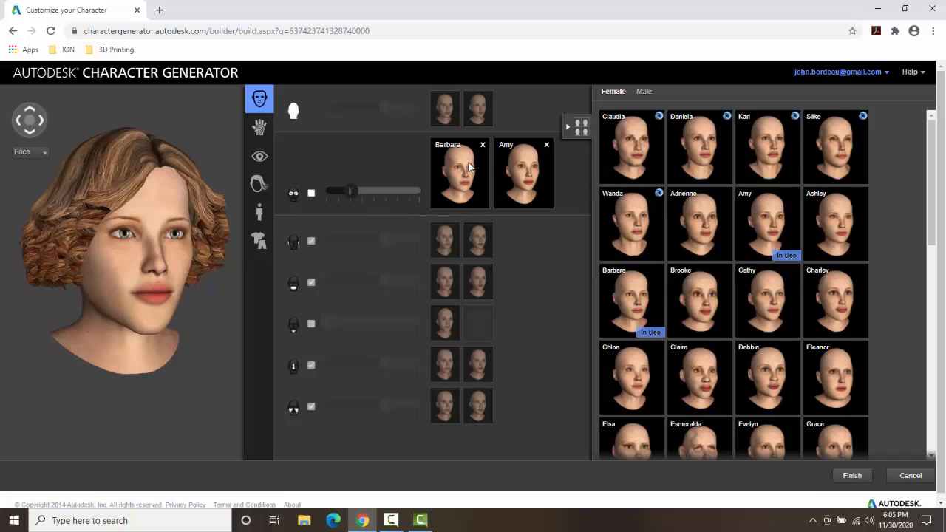
mouse_move(362, 214)
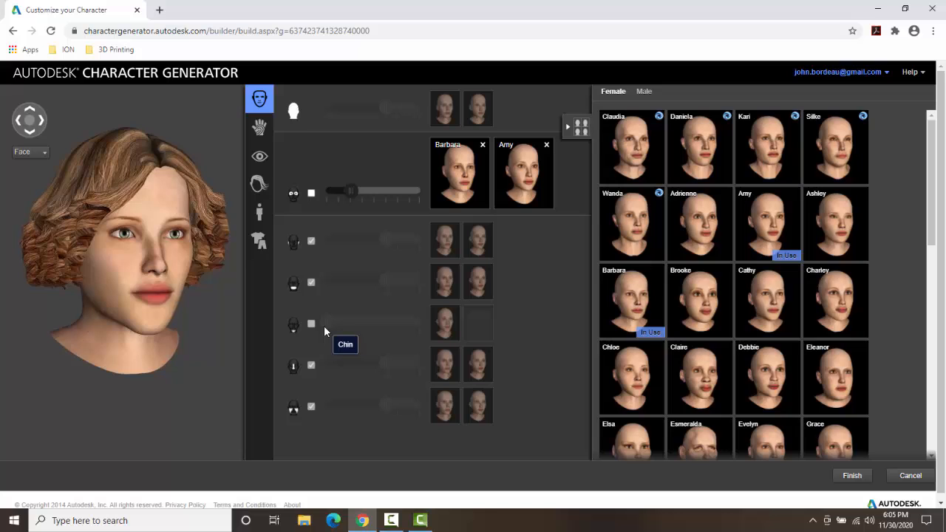
mouse_move(328, 373)
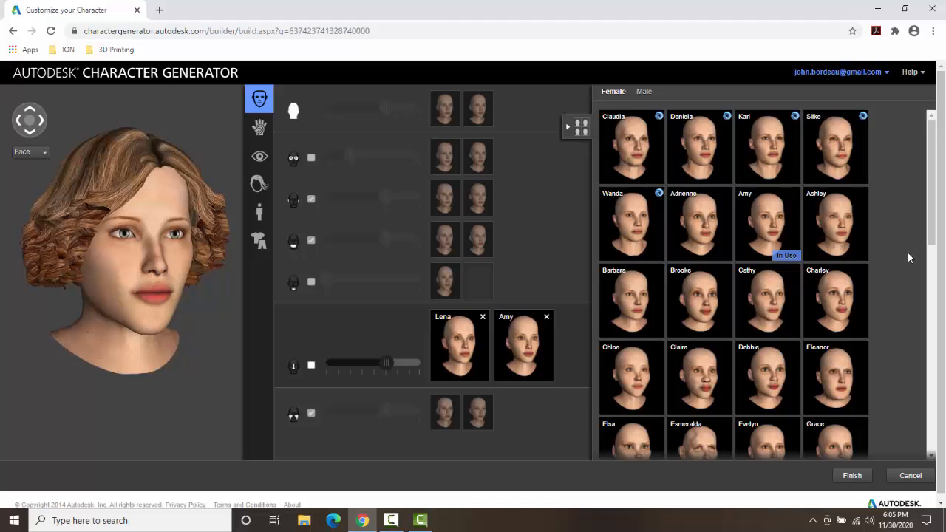
Blend the lower facial feature between Haley and Amy, weighted mostly toward Haley.
scroll(down, 3)
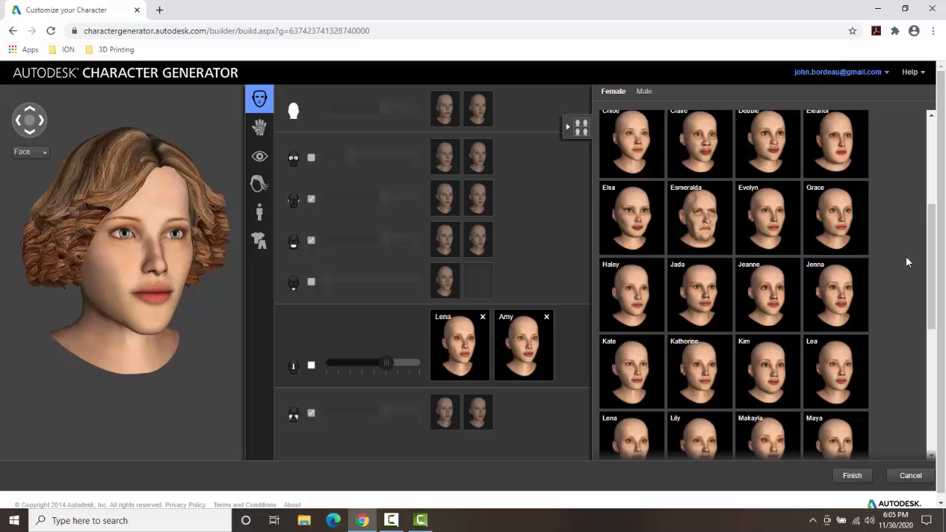
mouse_move(631, 294)
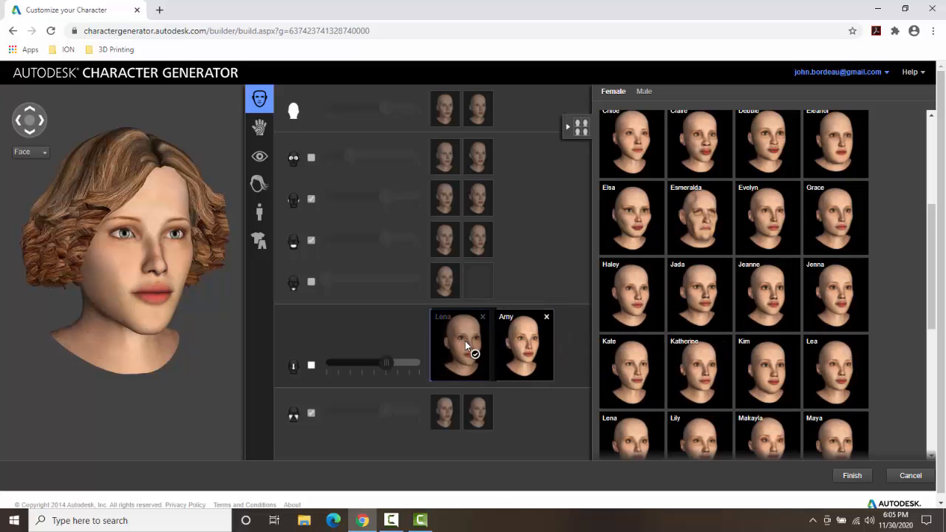
click(631, 294)
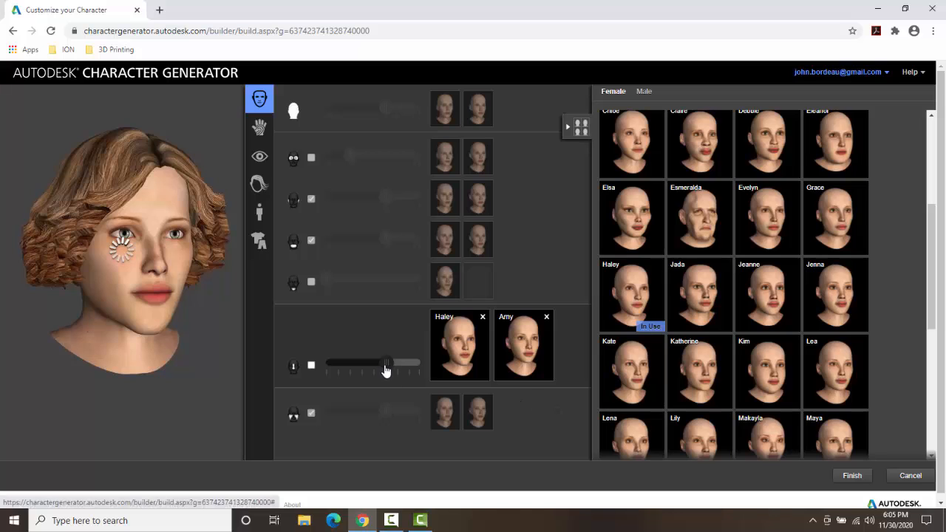
drag(384, 364, 351, 363)
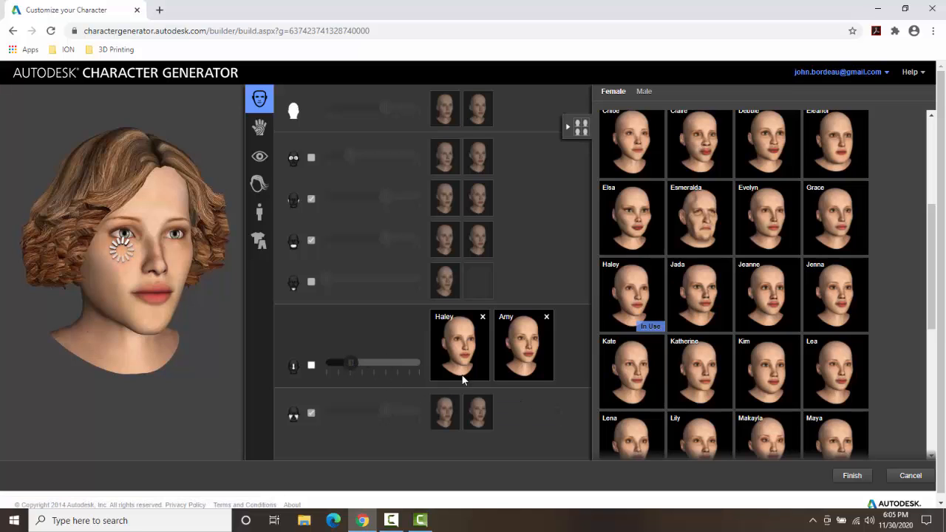
mouse_move(433, 390)
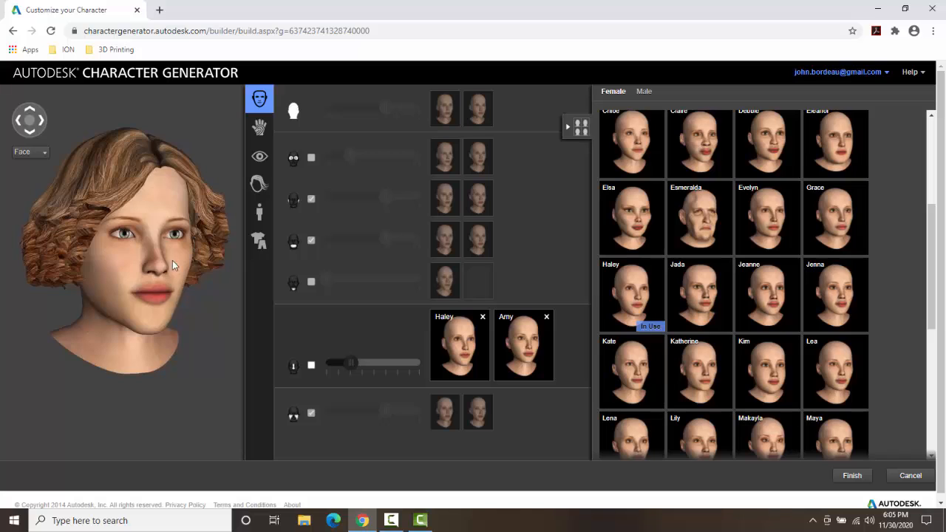
mouse_move(150, 269)
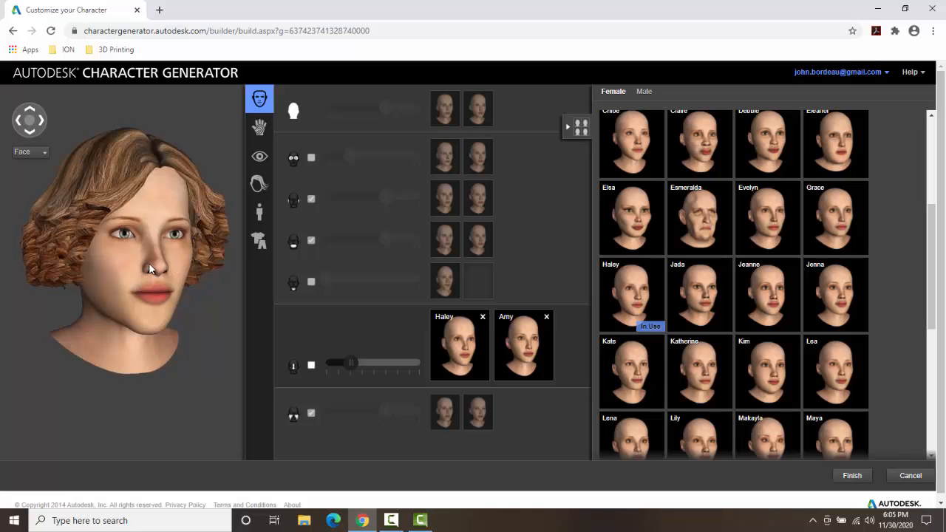
mouse_move(521, 270)
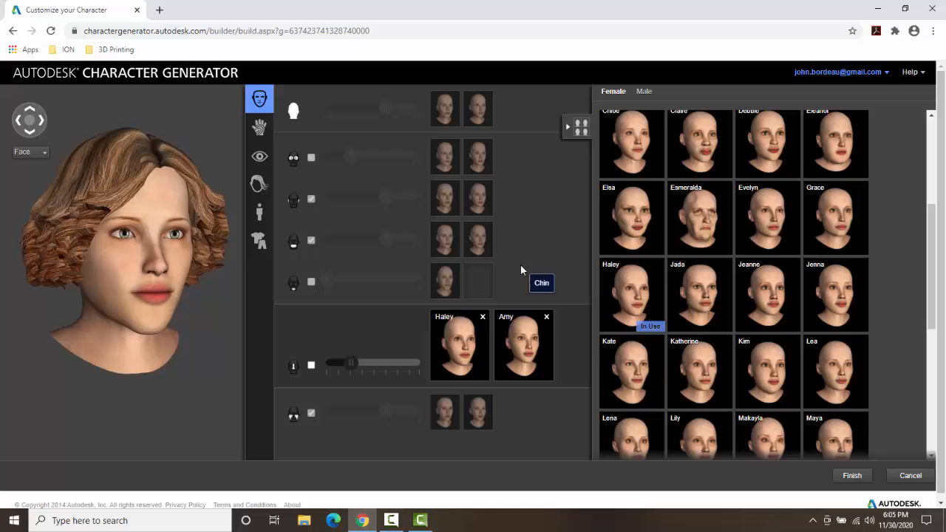
mouse_move(447, 351)
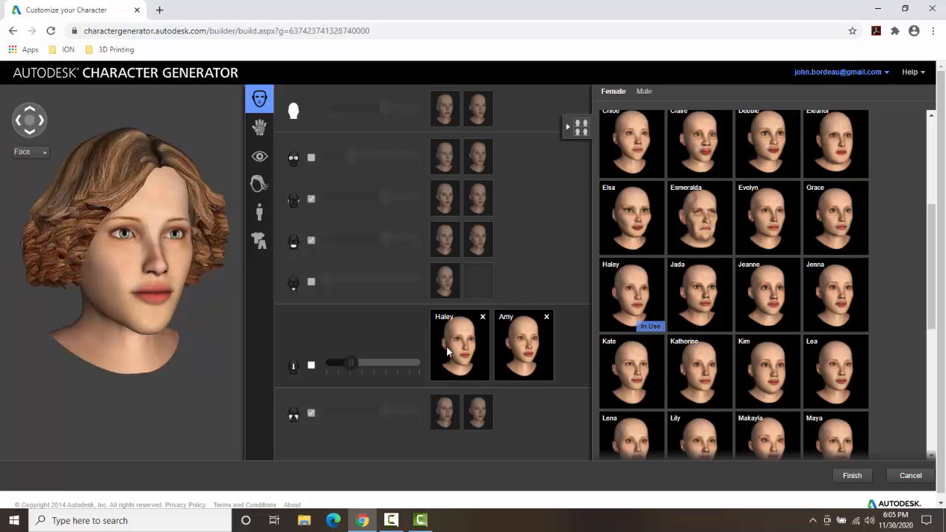
mouse_move(302, 159)
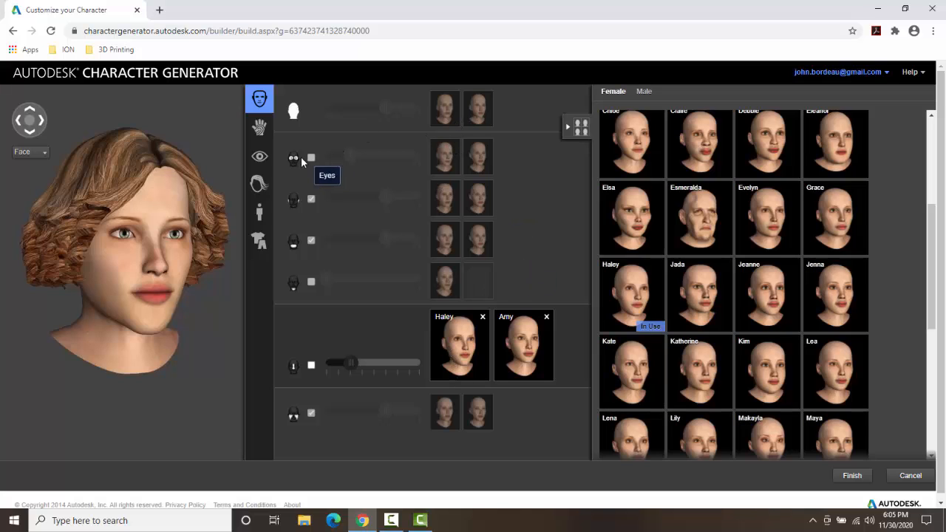
mouse_move(294, 200)
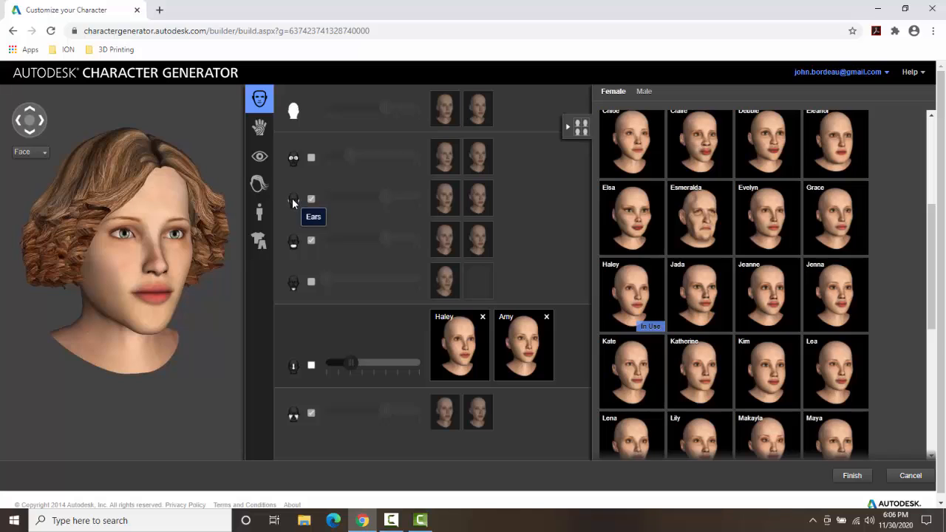
mouse_move(293, 242)
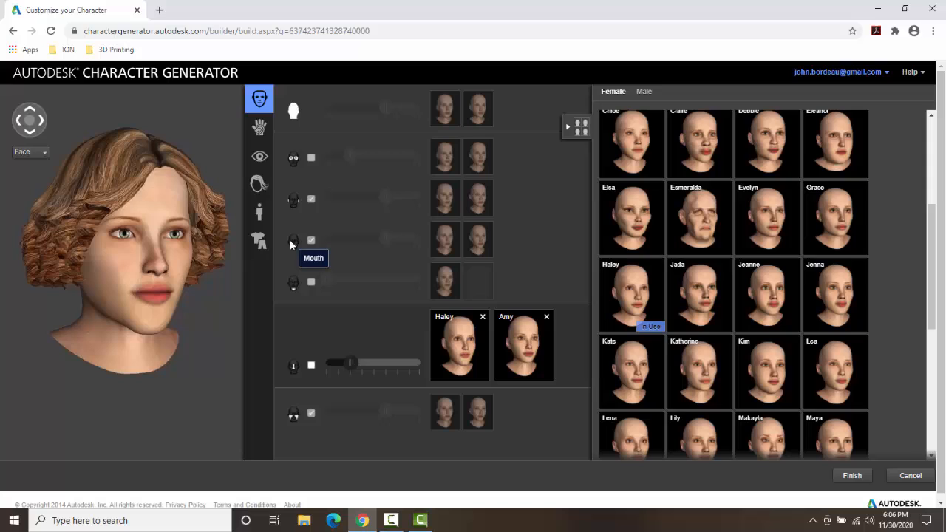
mouse_move(293, 281)
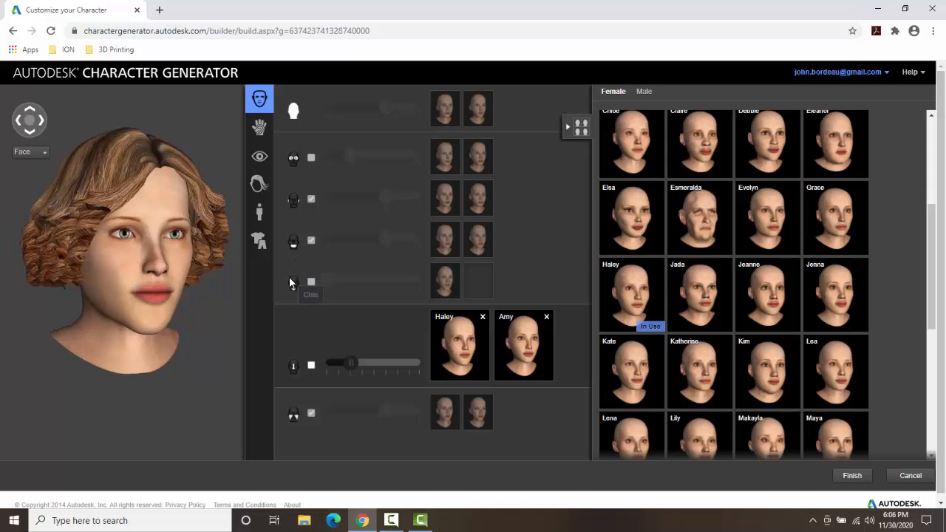
mouse_move(294, 282)
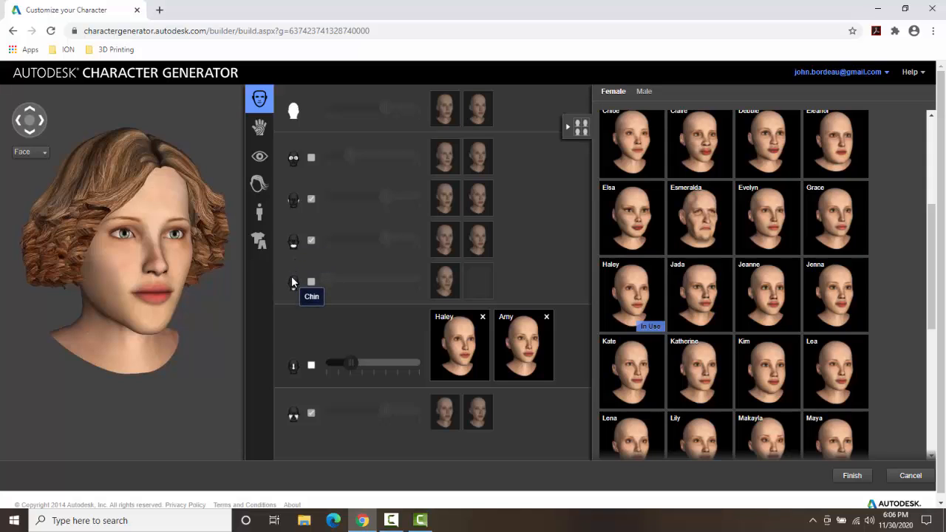
mouse_move(252, 145)
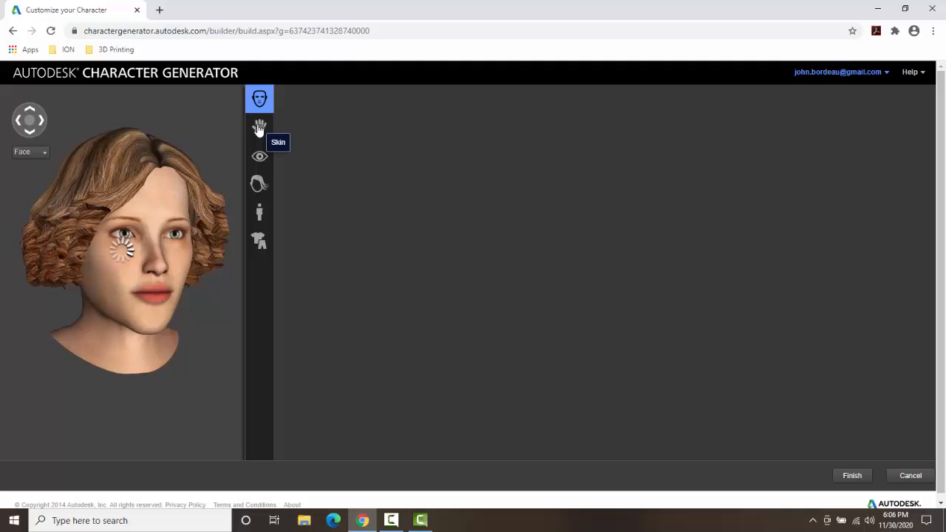
Browse the female skin textures and apply a fair, light-skinned face texture.
click(259, 125)
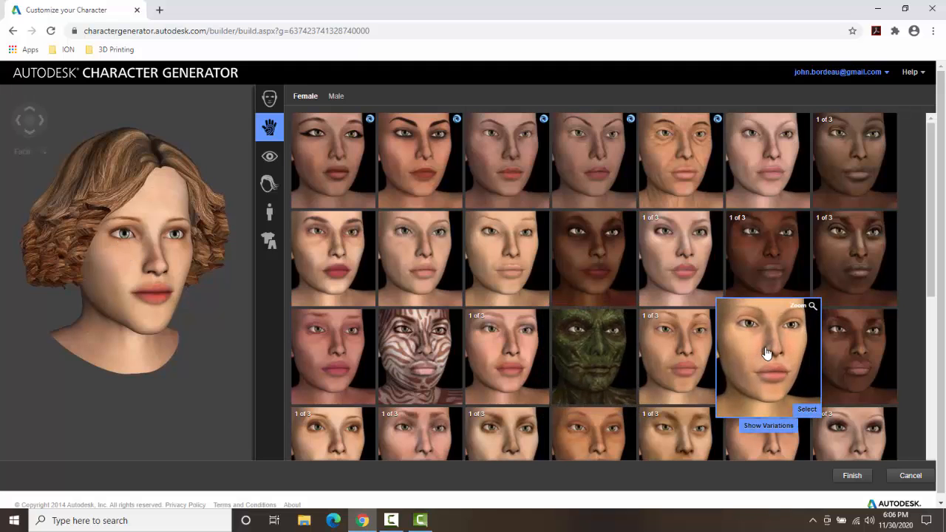
scroll(down, 3)
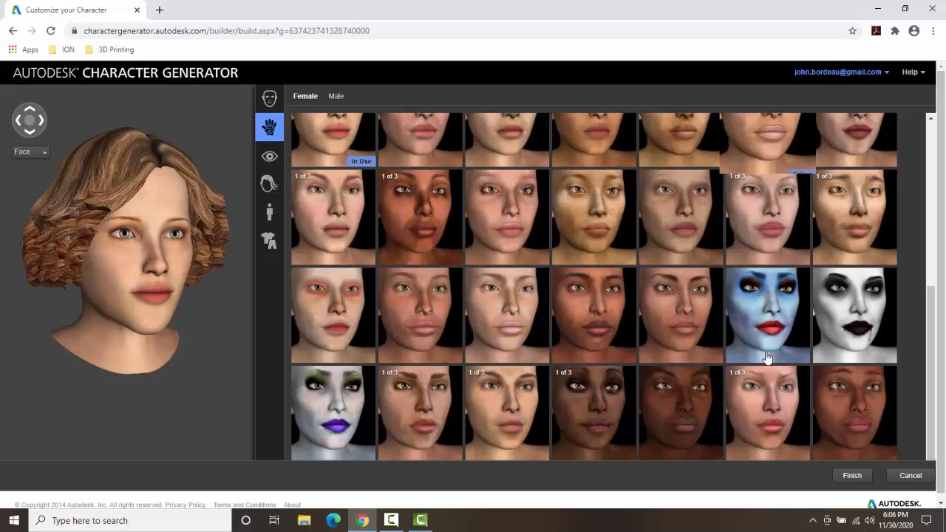
scroll(down, 3)
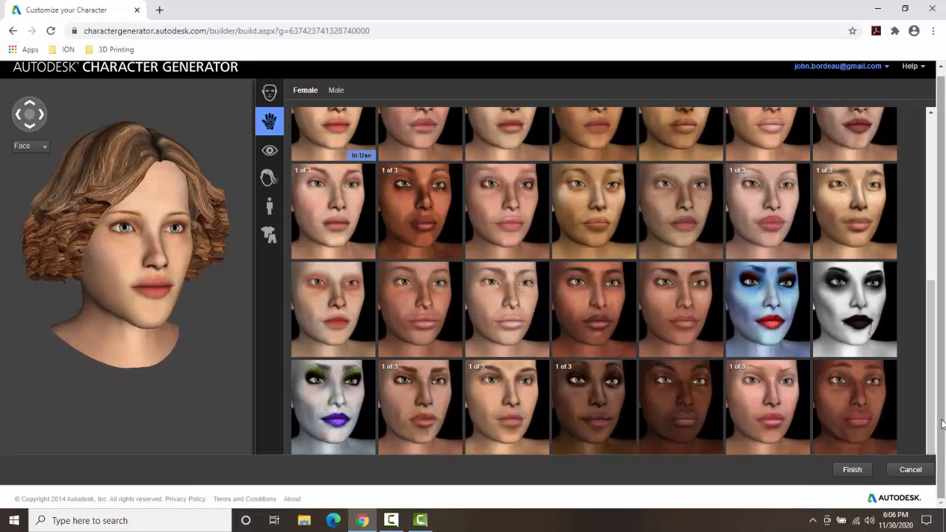
mouse_move(344, 395)
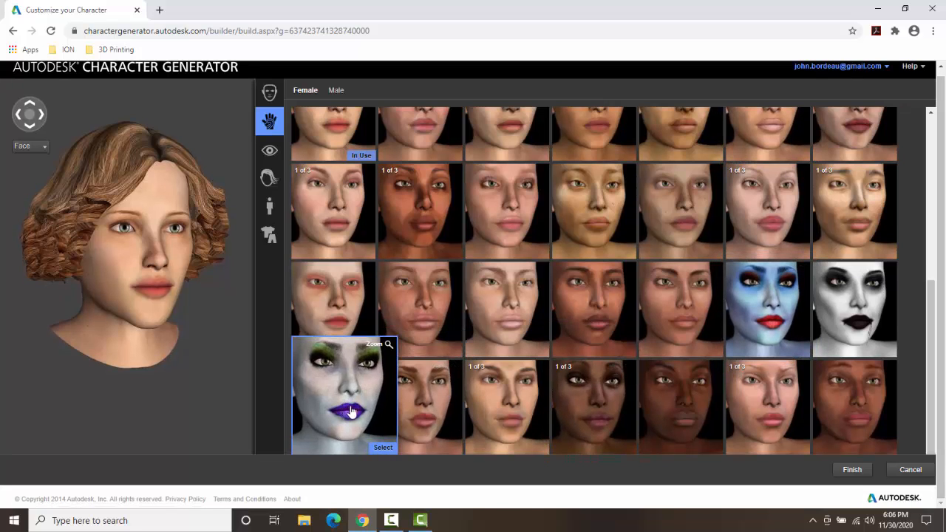
scroll(down, 3)
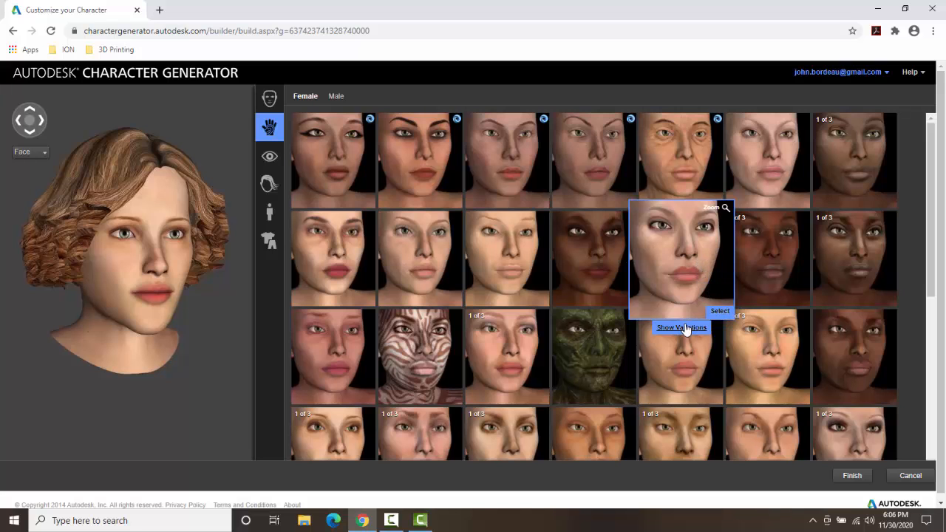
click(680, 327)
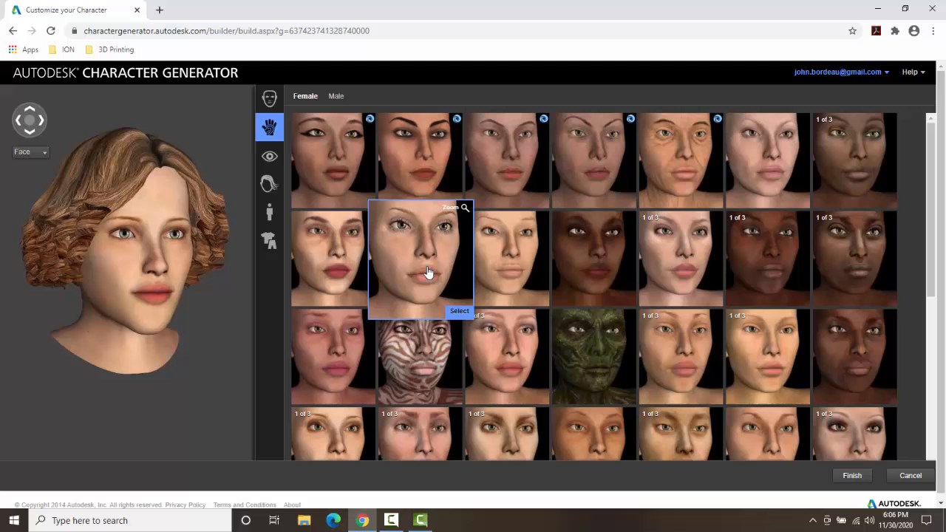
mouse_move(425, 279)
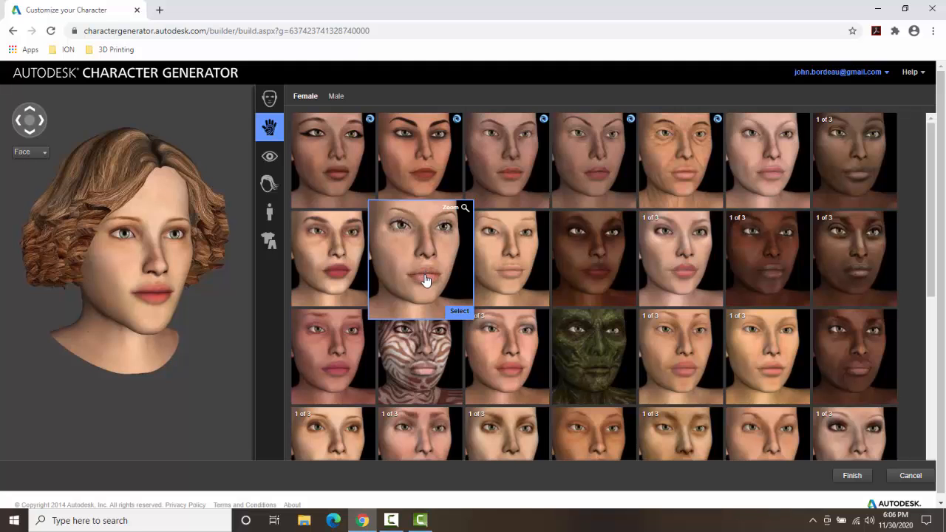
scroll(down, 3)
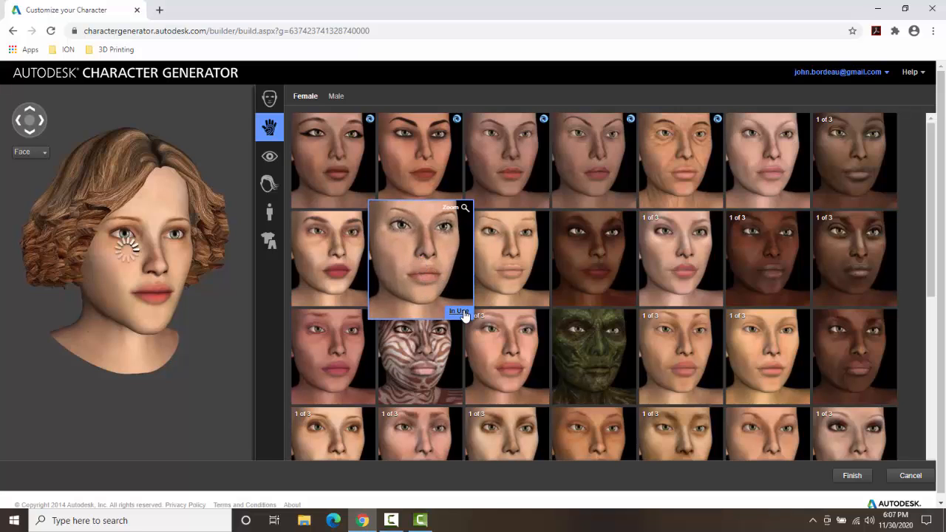
mouse_move(442, 270)
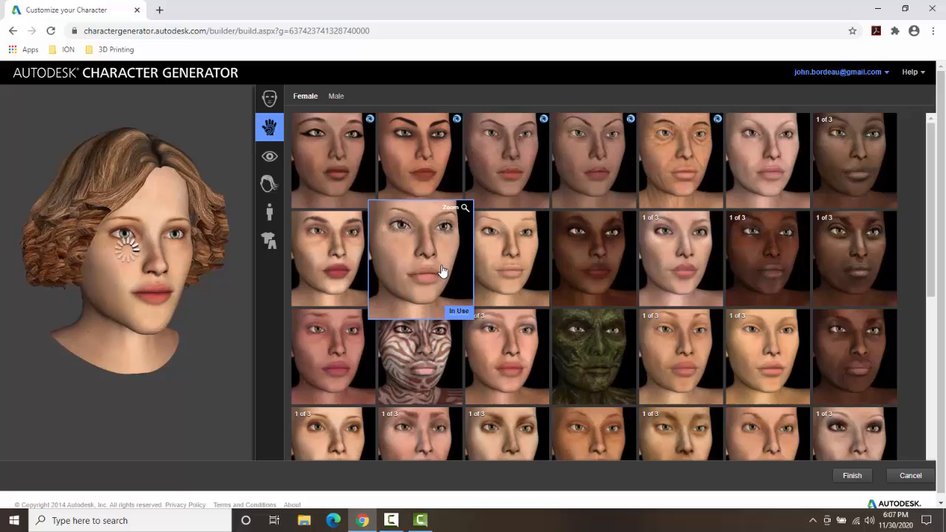
mouse_move(219, 297)
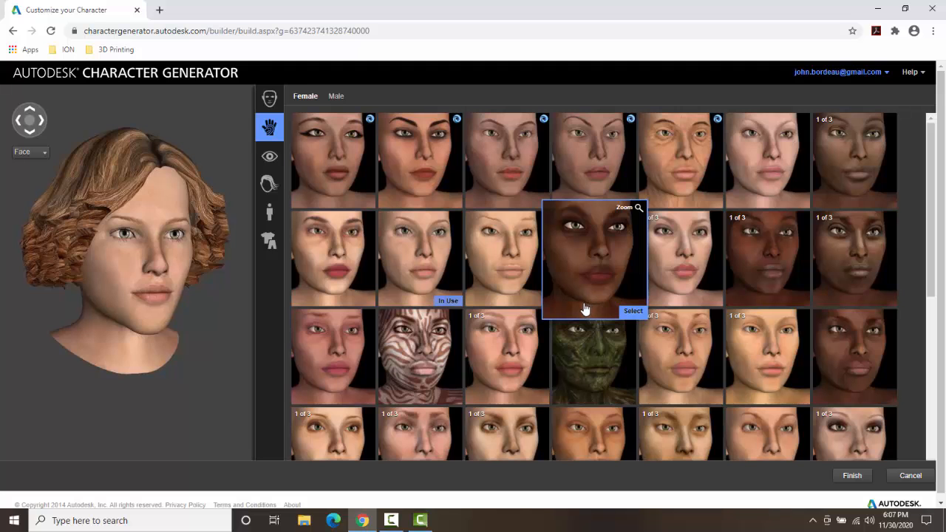
scroll(down, 3)
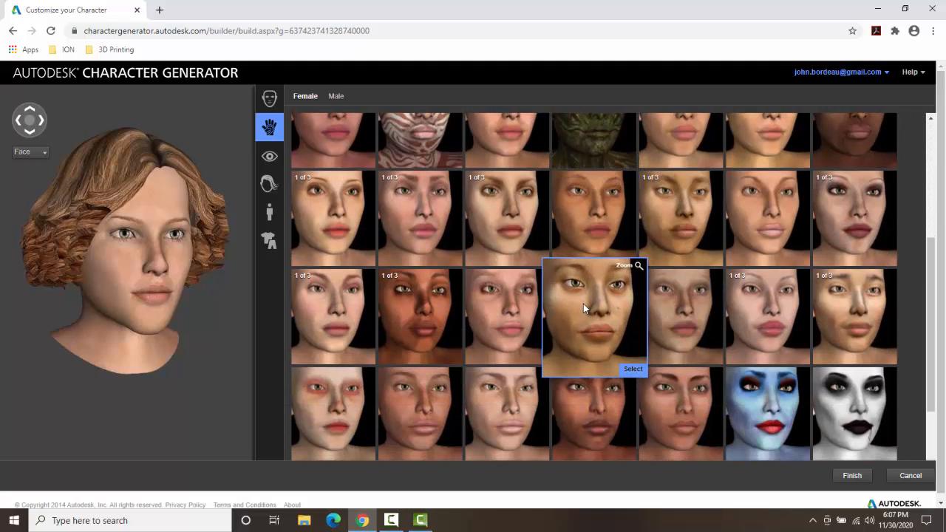
scroll(down, 3)
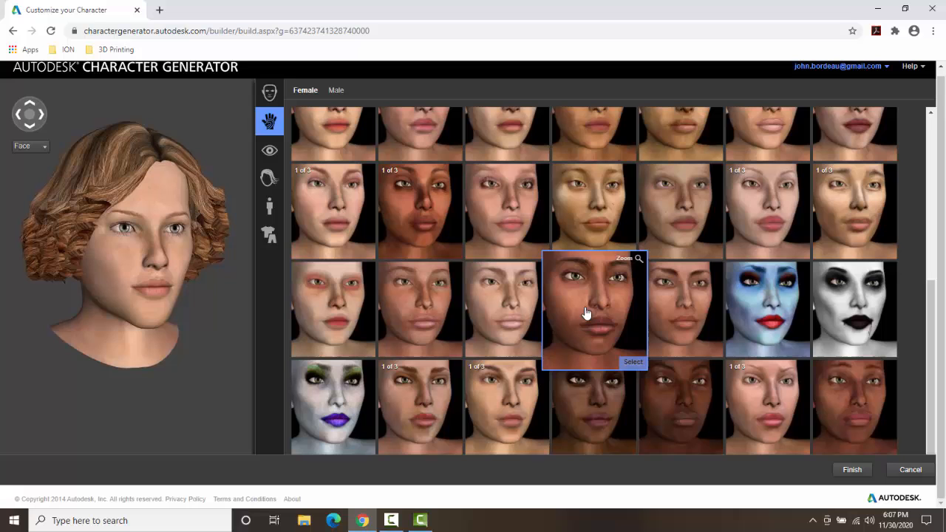
click(269, 150)
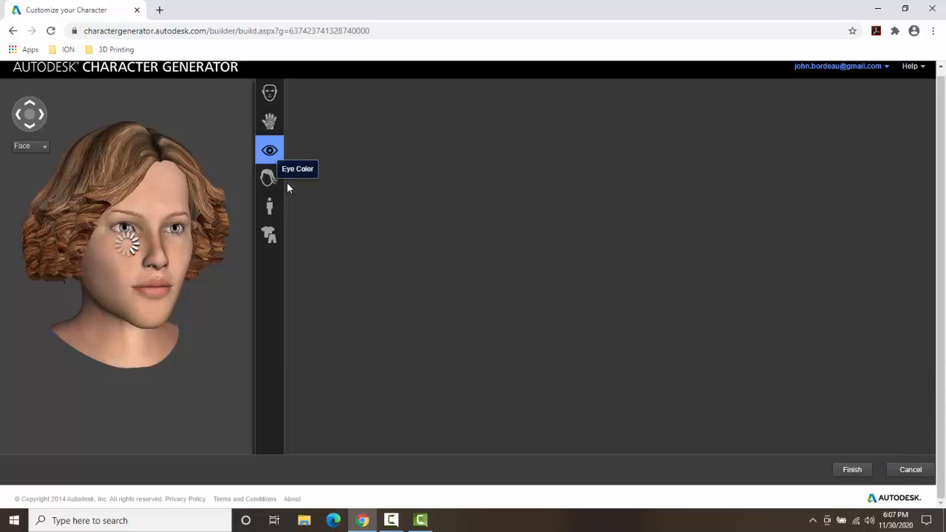
Apply the blue-grey eye colour swatch from the second row.
click(269, 149)
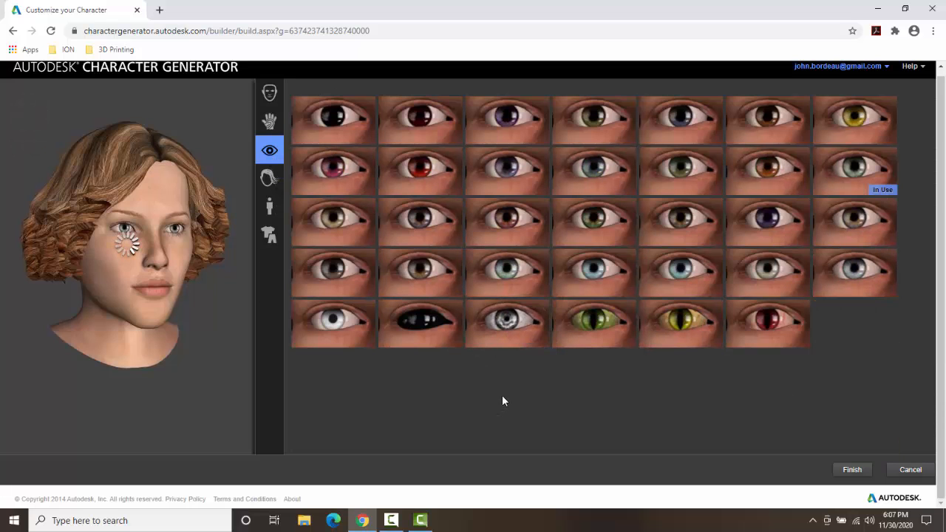
click(420, 324)
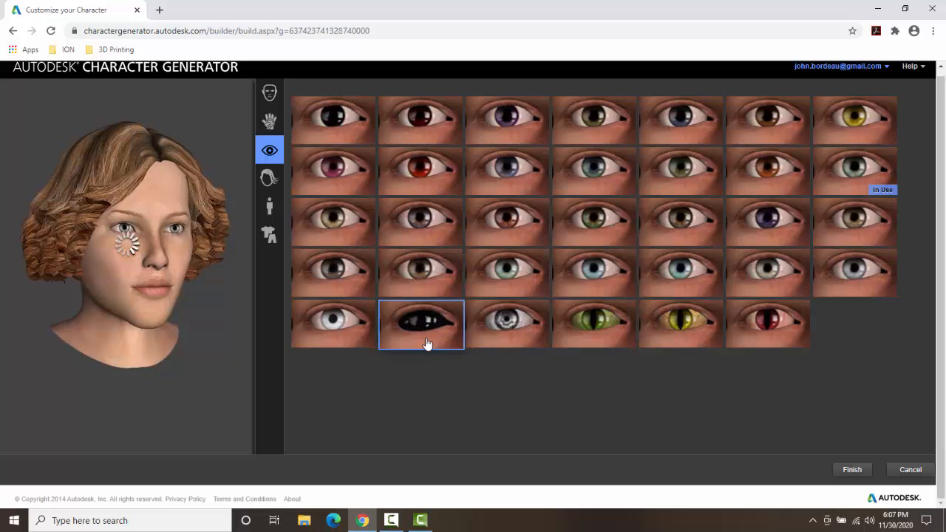
mouse_move(508, 171)
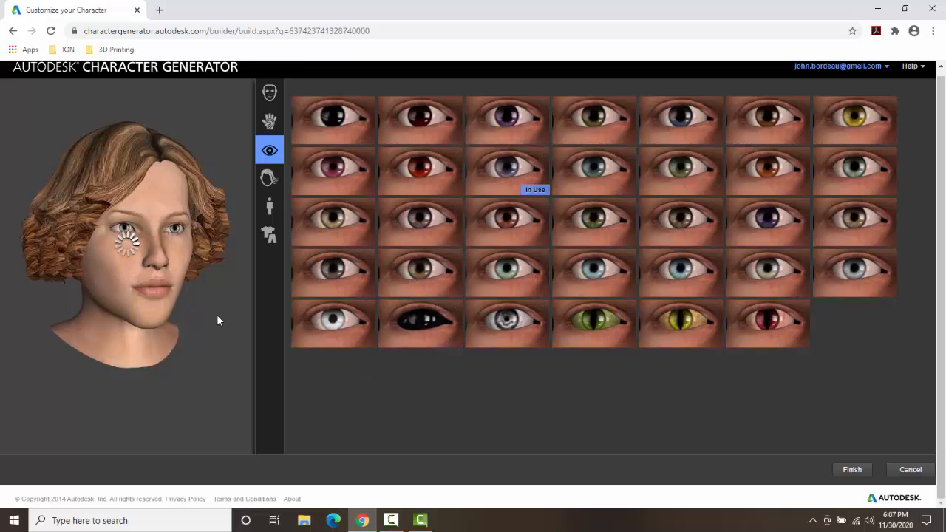
mouse_move(332, 324)
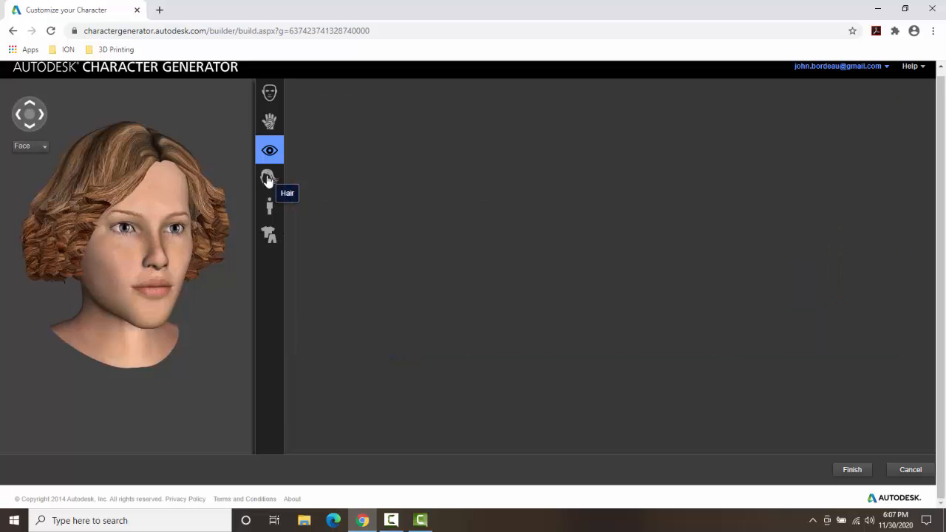
Choose the straight shoulder-length bob hairstyle and show its colour variations for blonde.
click(269, 177)
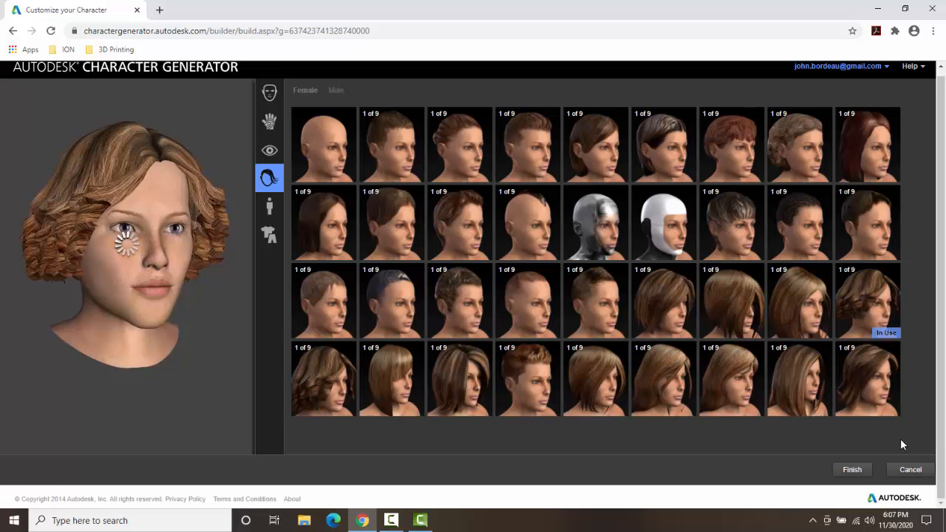
mouse_move(713, 454)
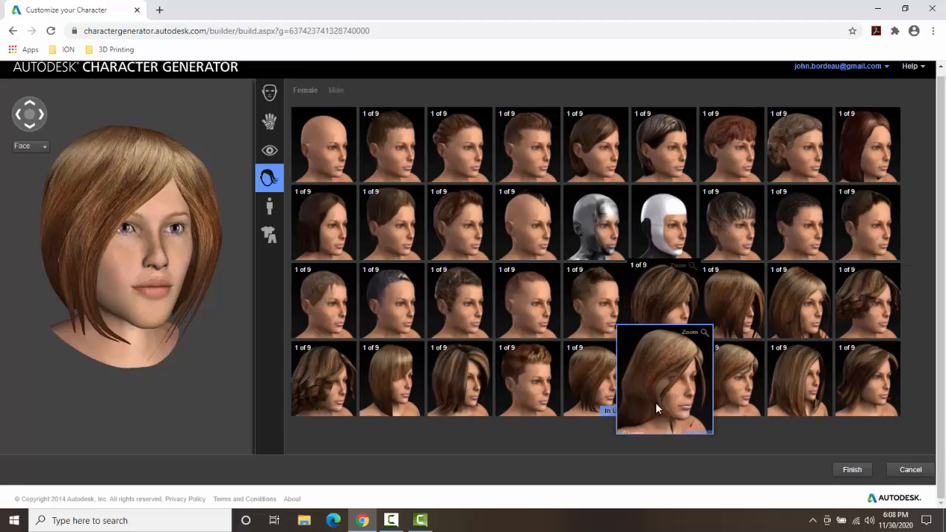
mouse_move(654, 359)
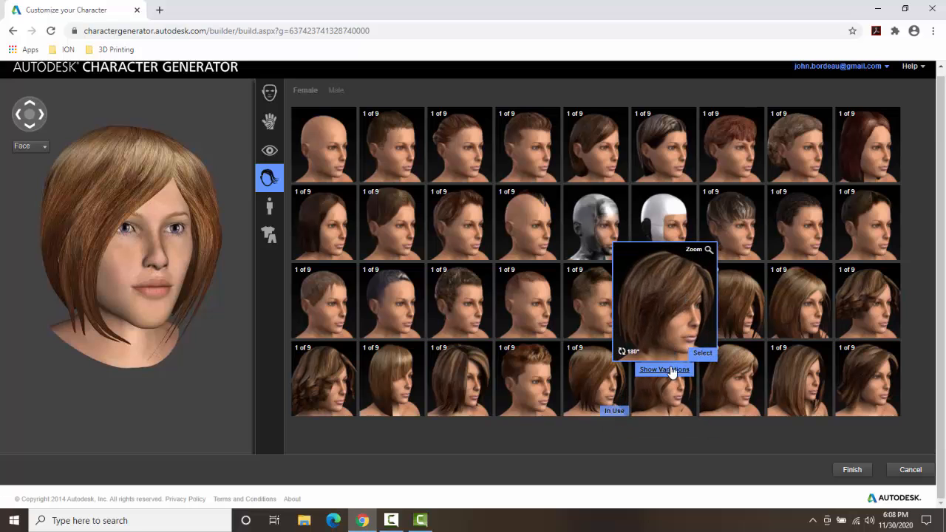
click(664, 370)
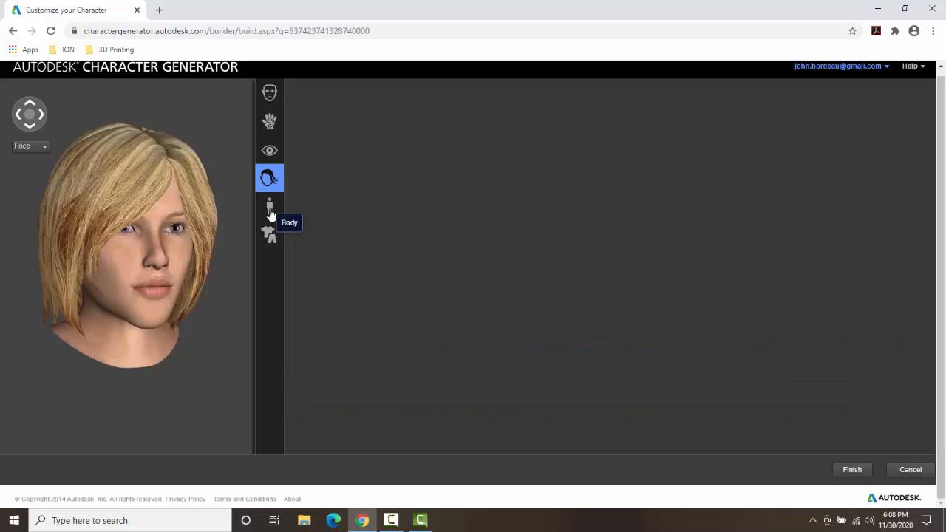
Bring up the body shape options with the female body templates.
click(269, 206)
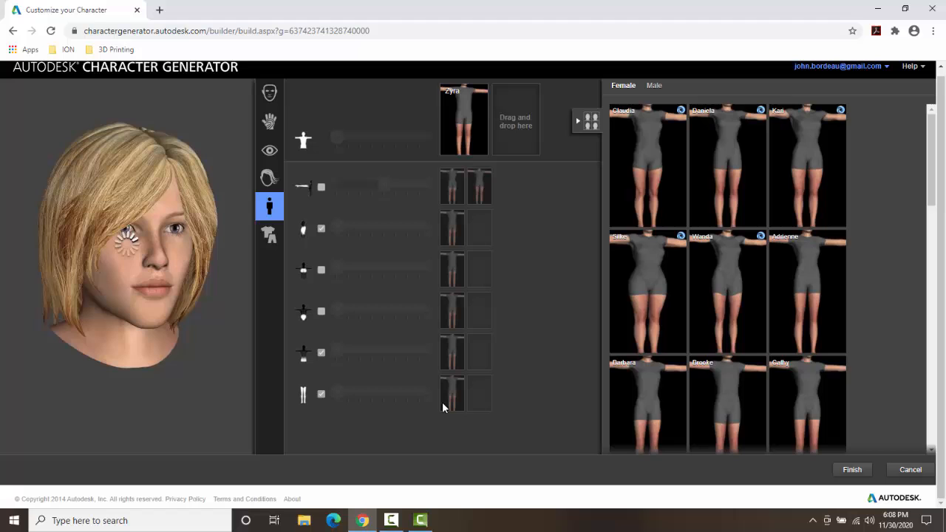
mouse_move(477, 354)
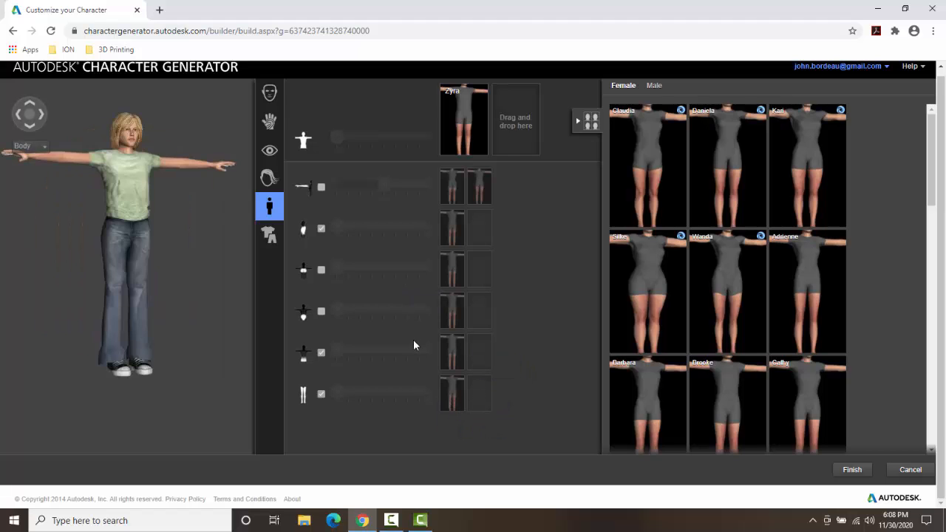
mouse_move(389, 230)
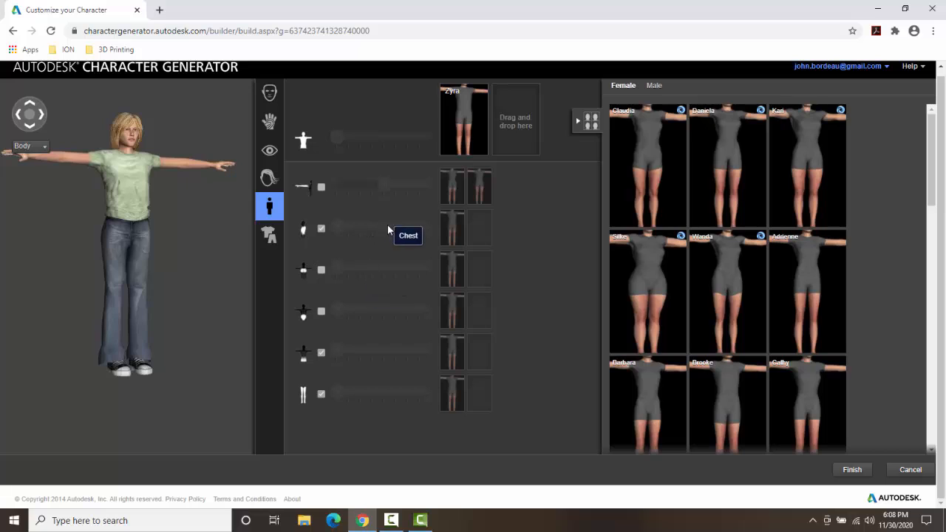
mouse_move(332, 364)
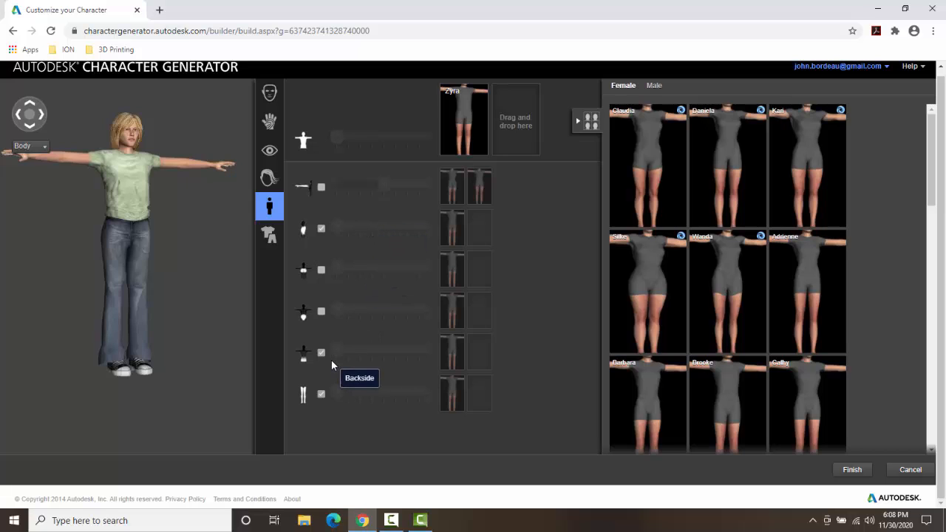
mouse_move(335, 314)
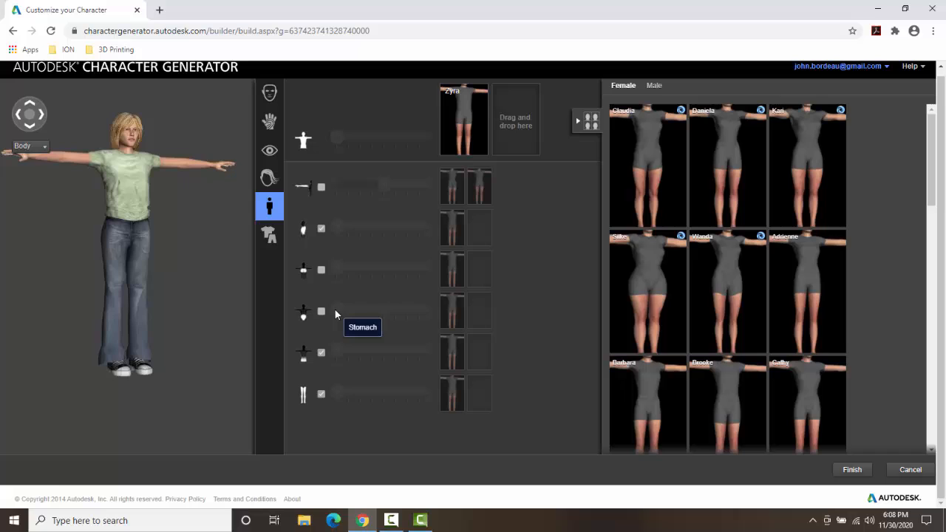
mouse_move(323, 237)
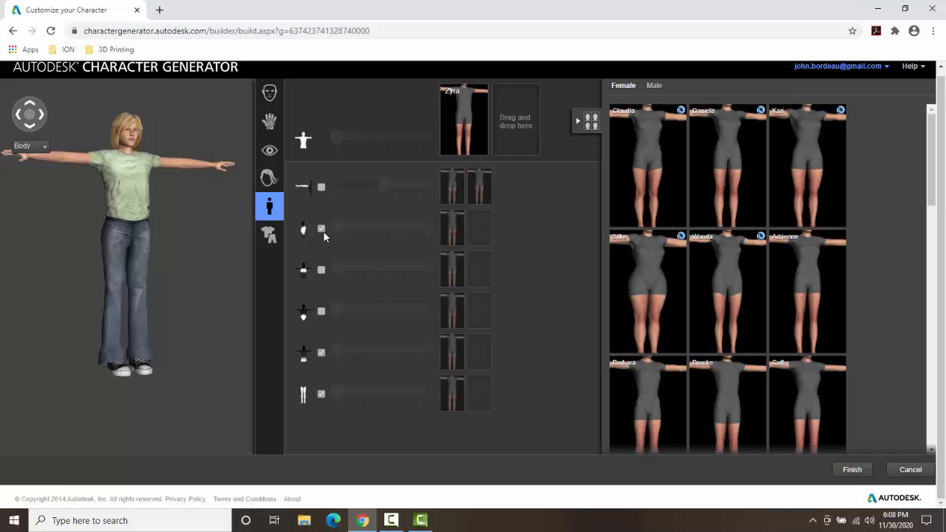
mouse_move(321, 229)
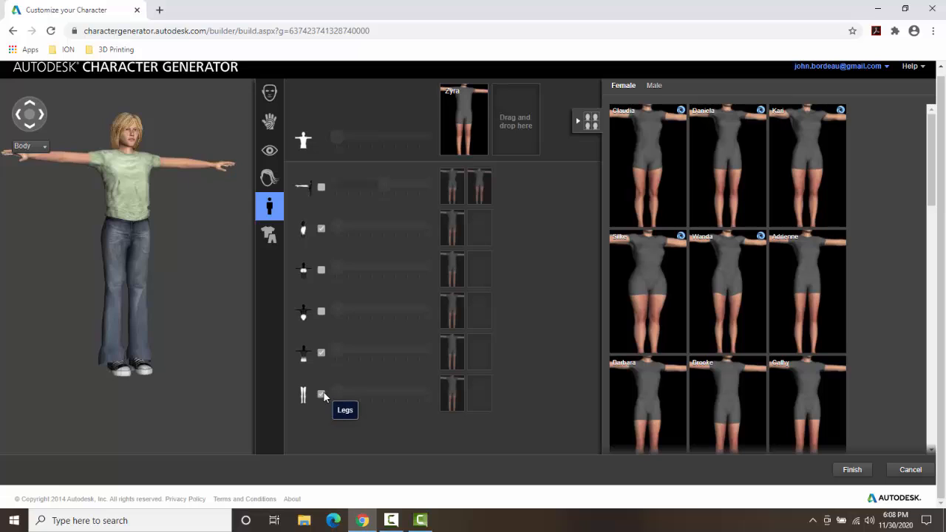
mouse_move(322, 353)
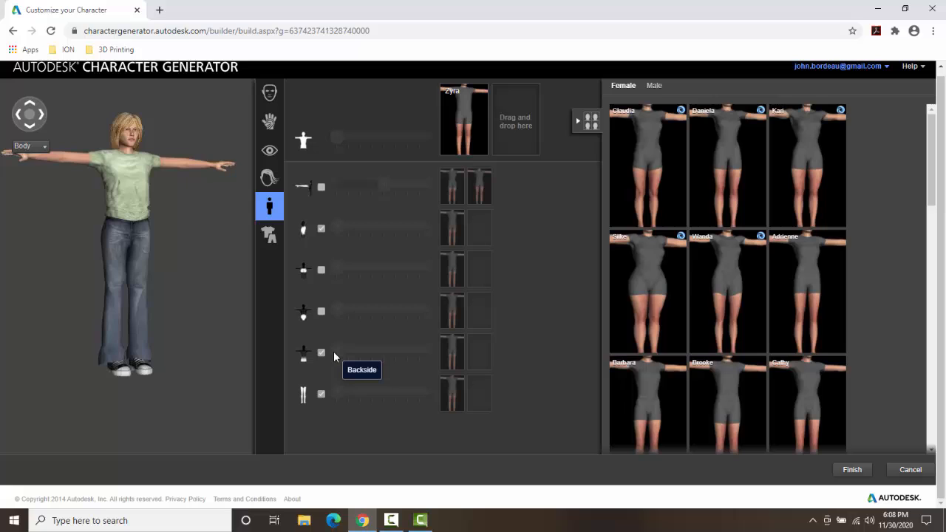
mouse_move(532, 112)
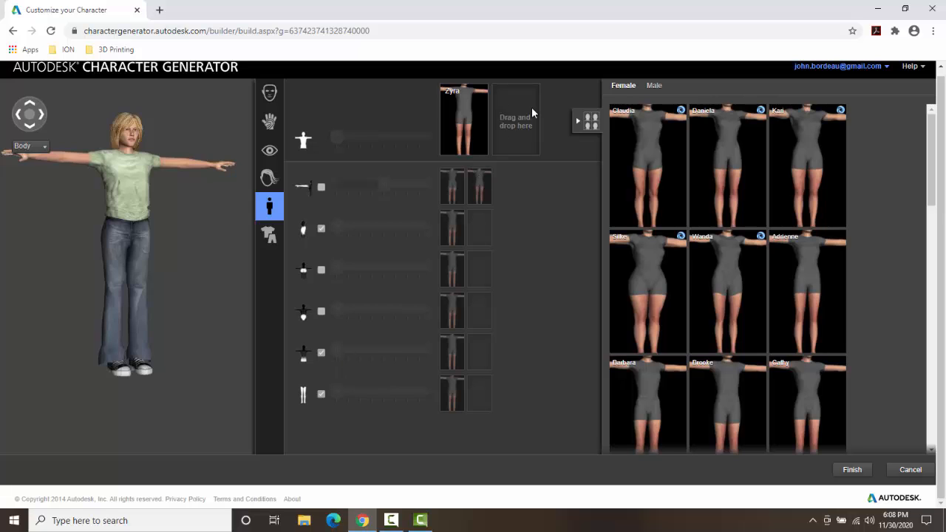
mouse_move(754, 327)
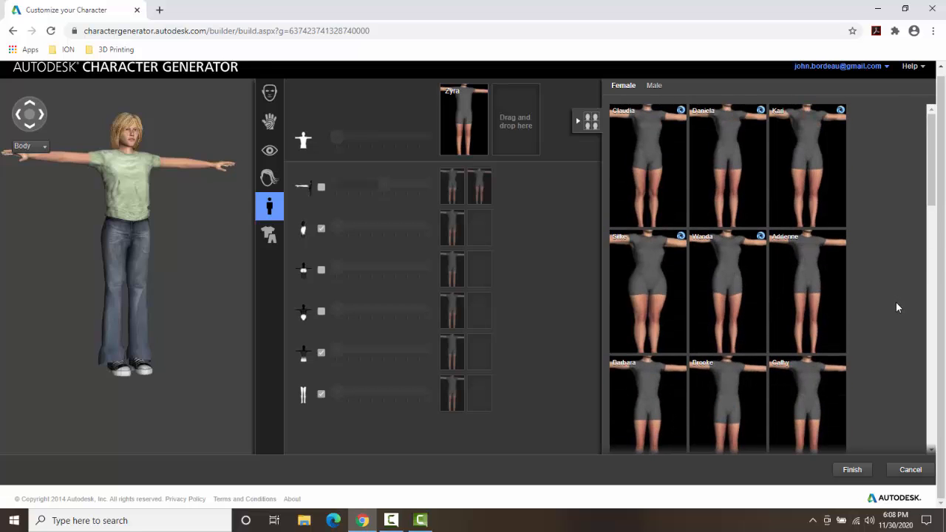
Blend the body shape between the Daniela and Cathy presets, then move on to clothing.
scroll(down, 3)
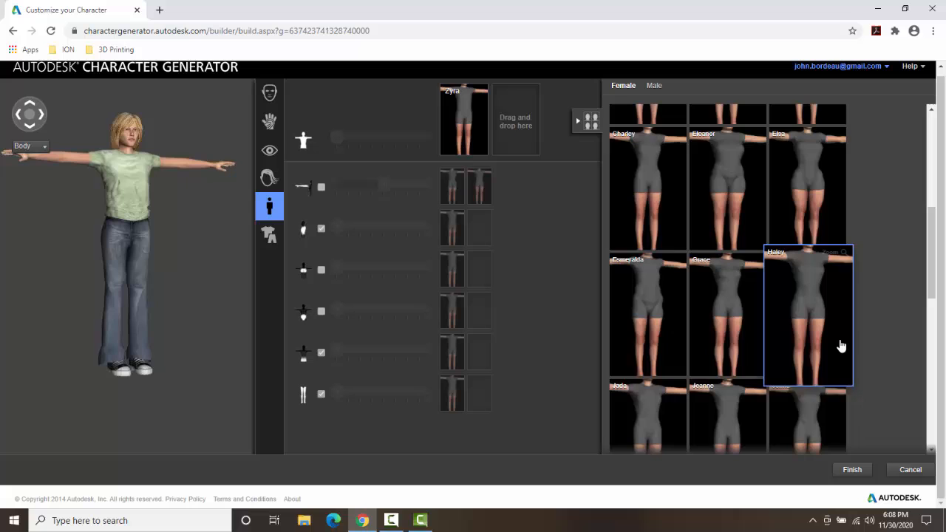
scroll(down, 3)
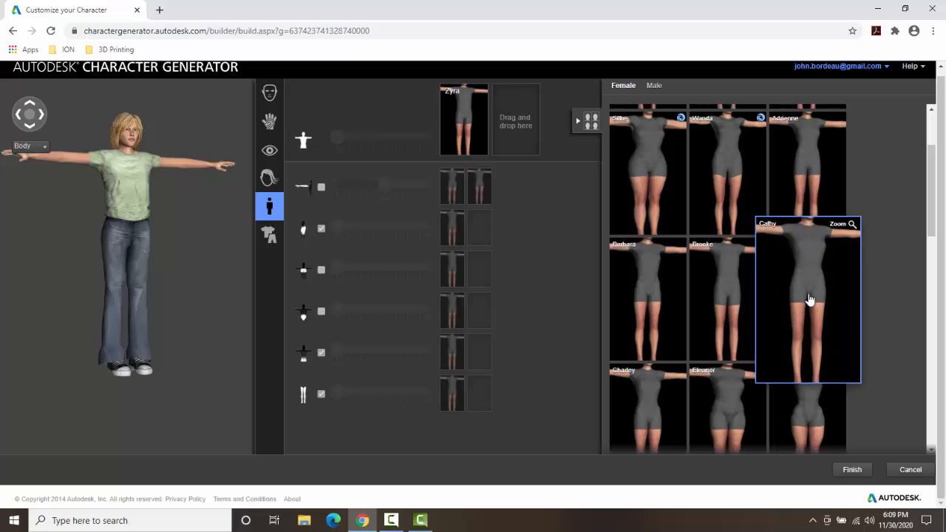
click(808, 300)
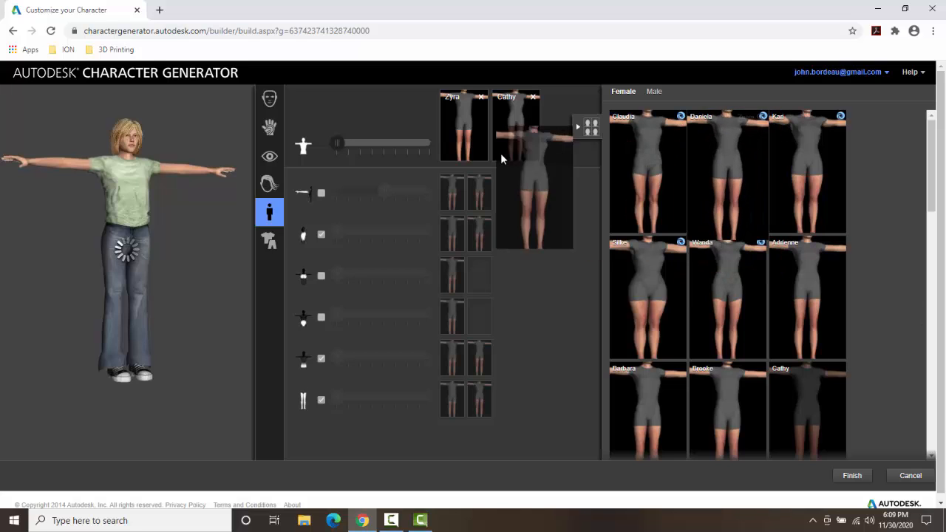
click(727, 172)
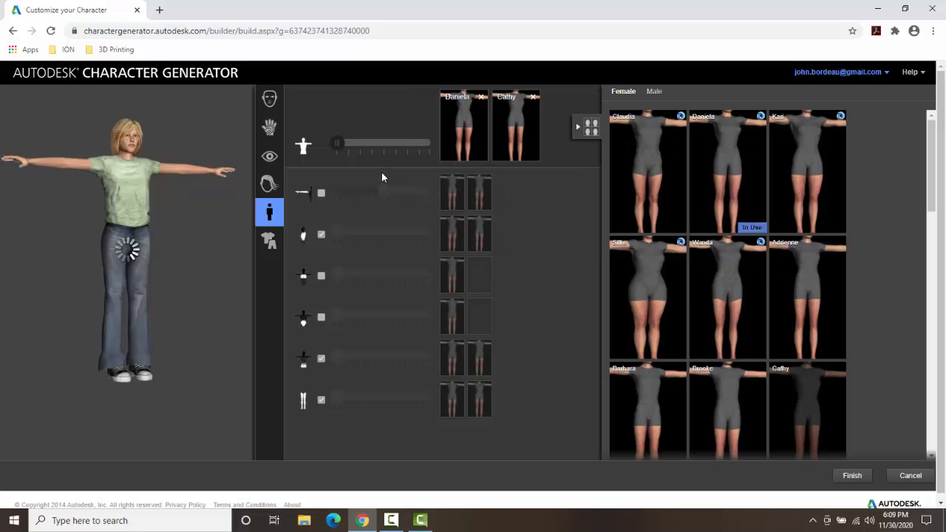
drag(336, 142, 399, 142)
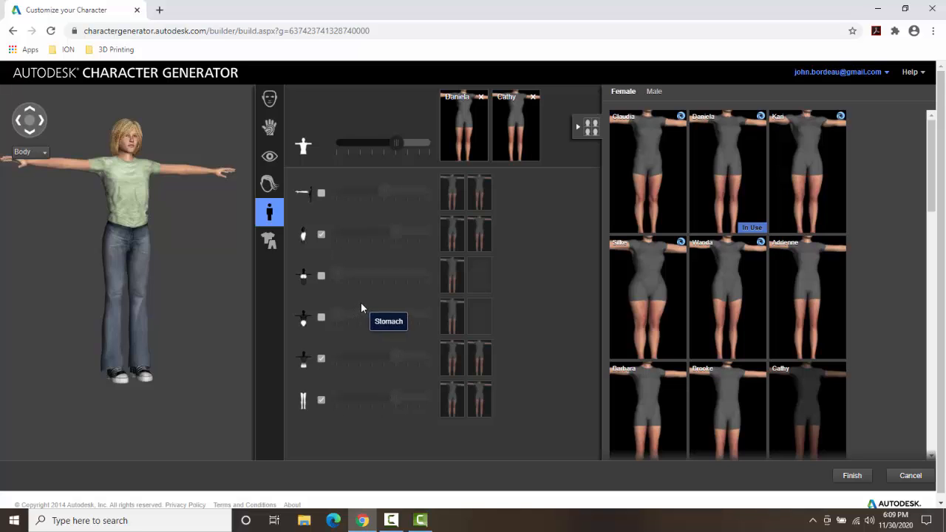
mouse_move(317, 194)
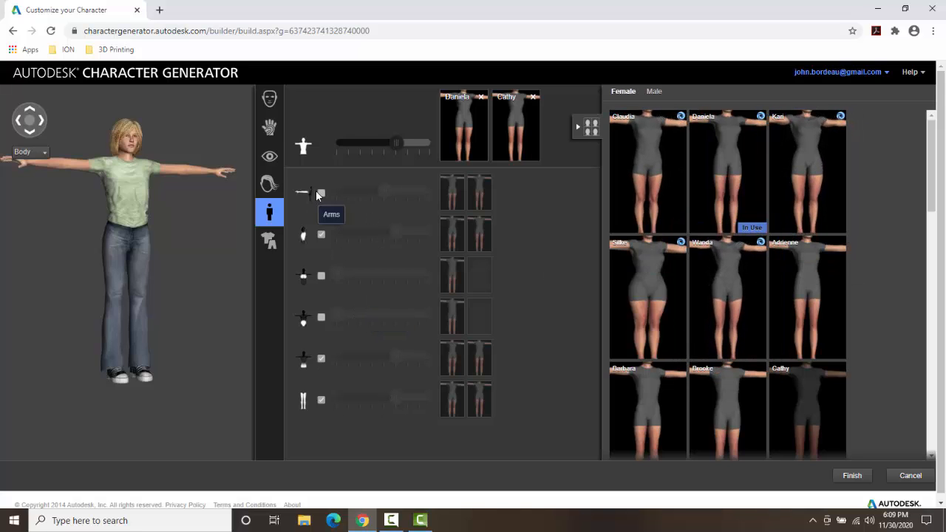
mouse_move(331, 235)
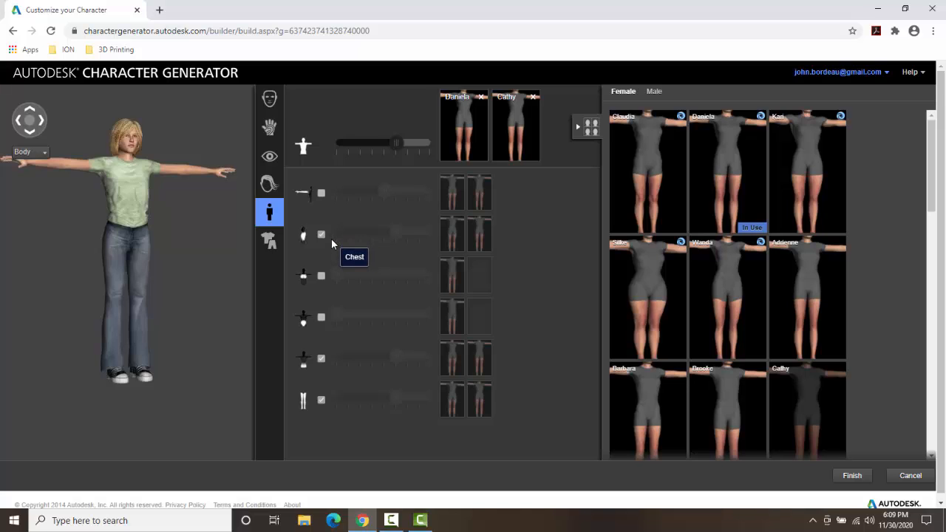
mouse_move(279, 276)
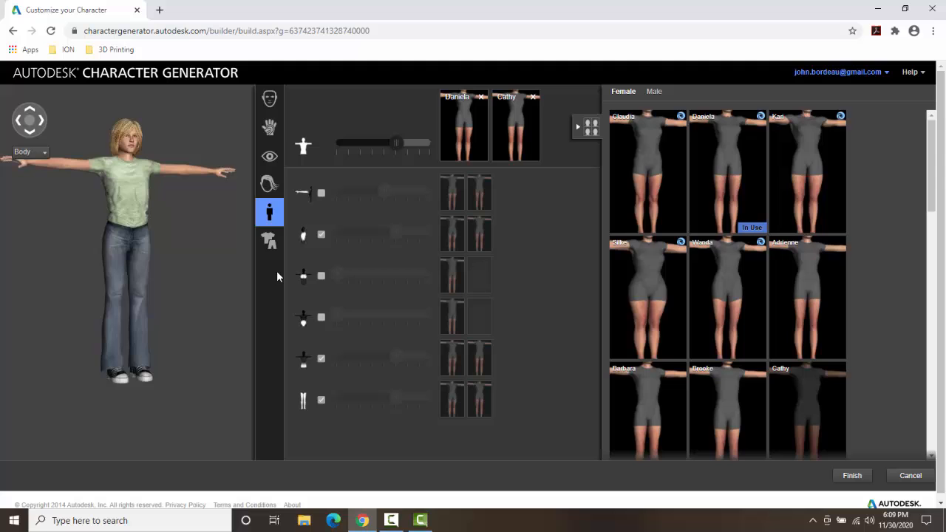
click(269, 240)
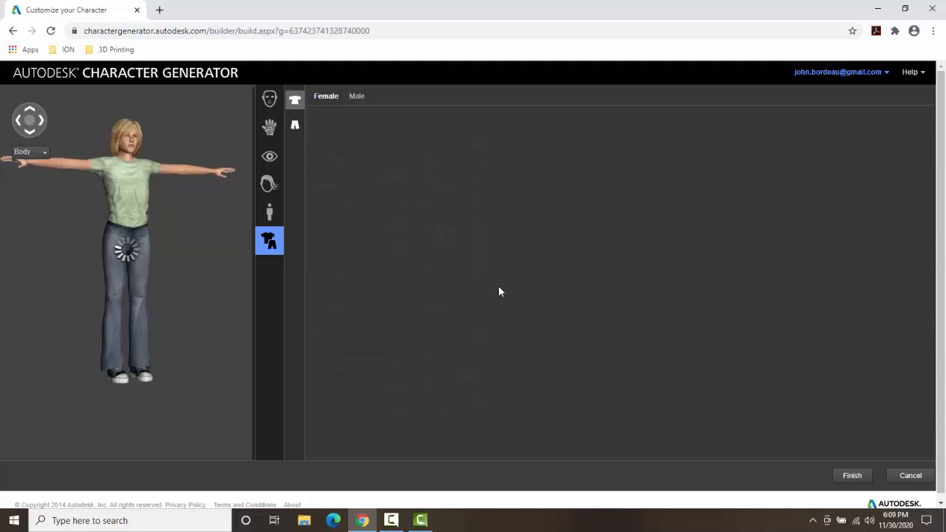
Put the long-sleeved blue blouse and the black pleated skirt on Eva in place of the tee and jeans.
click(295, 99)
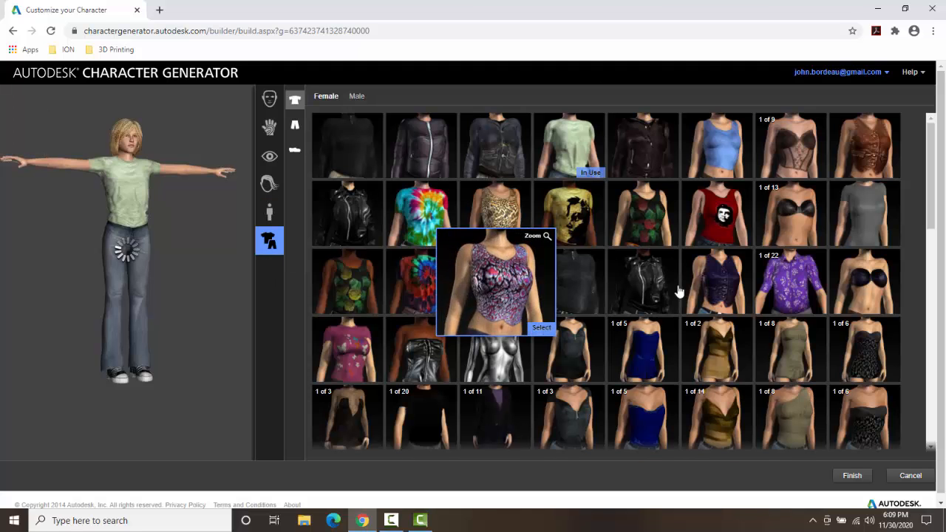
scroll(down, 3)
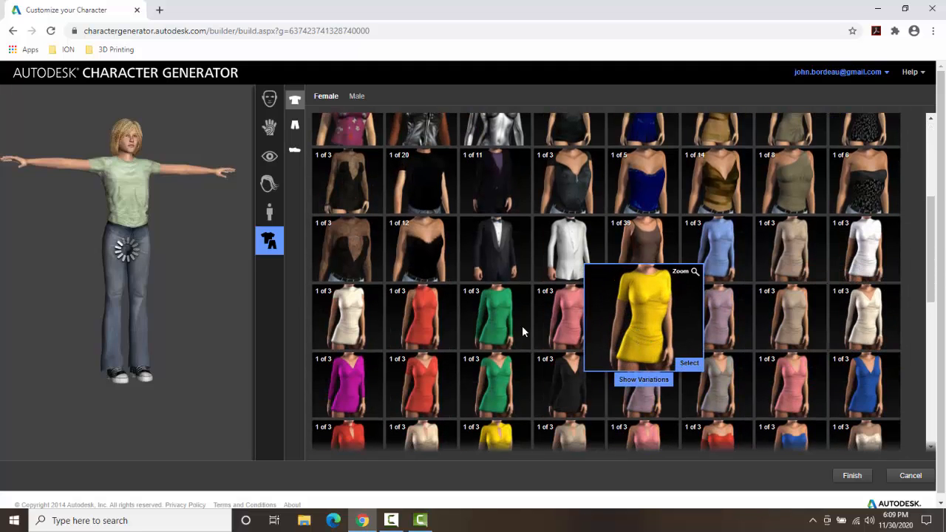
scroll(down, 3)
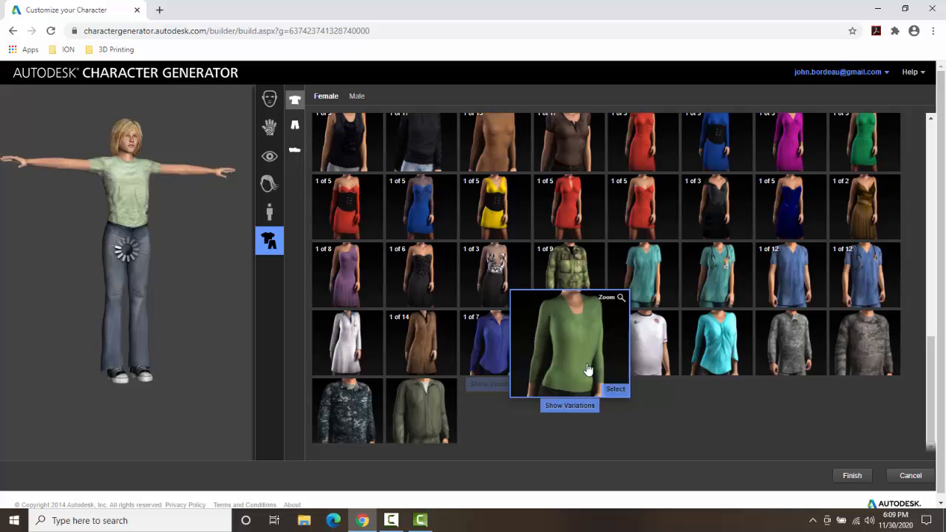
mouse_move(495, 342)
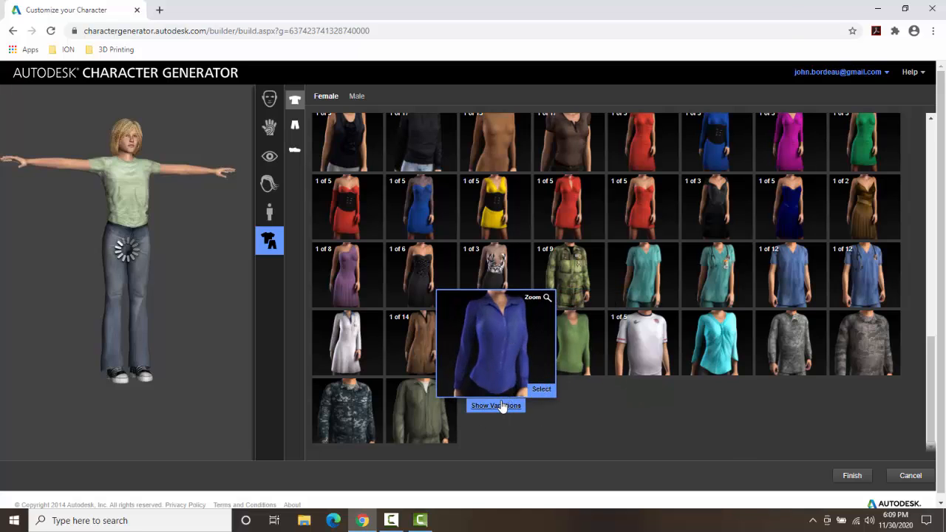
click(496, 405)
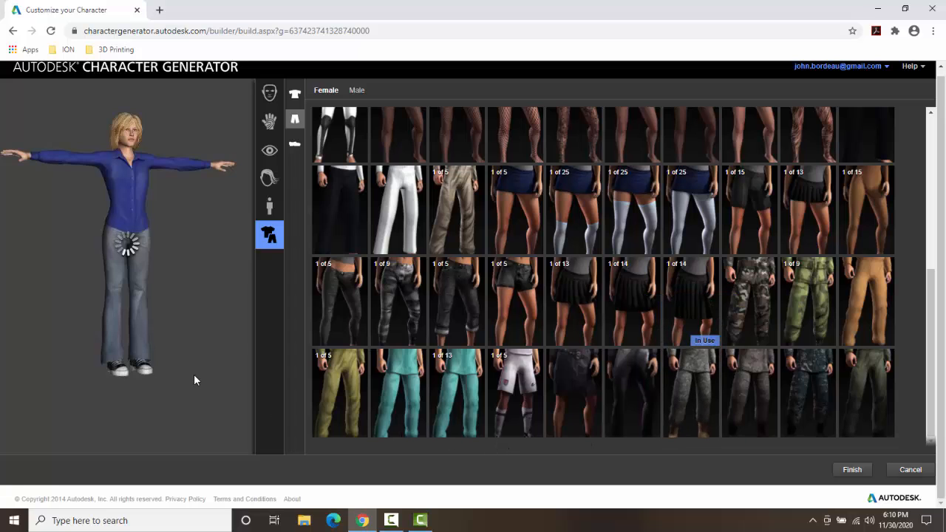
click(630, 301)
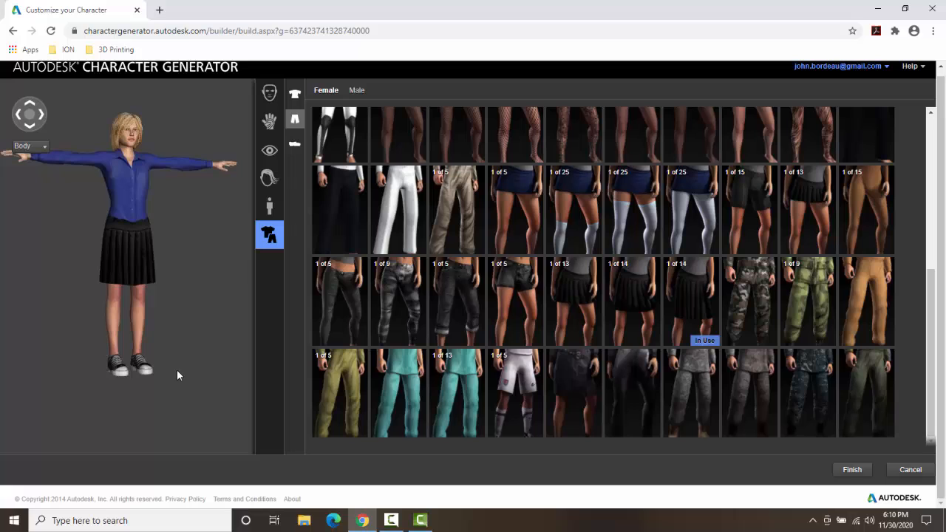
mouse_move(294, 152)
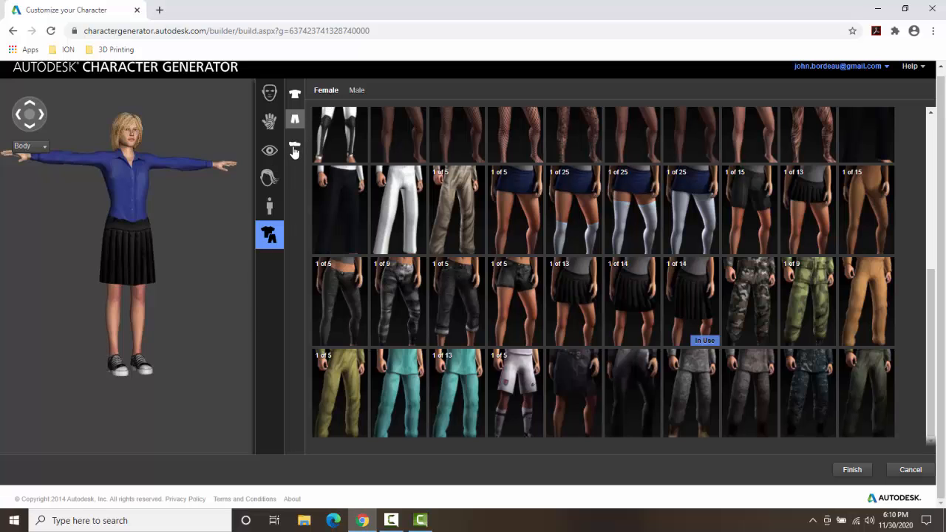
Swap Eva's sneakers for the black pair of strapped flats from the shoe variations.
click(295, 143)
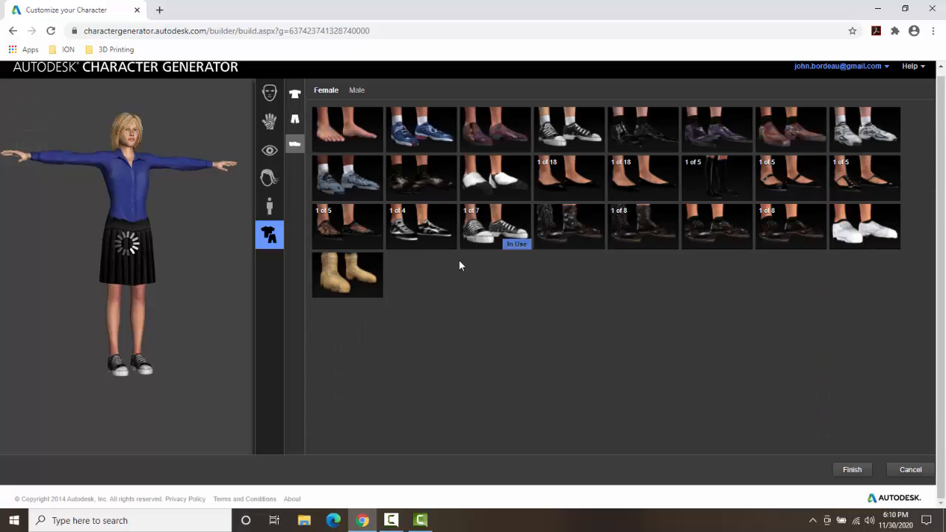
mouse_move(712, 363)
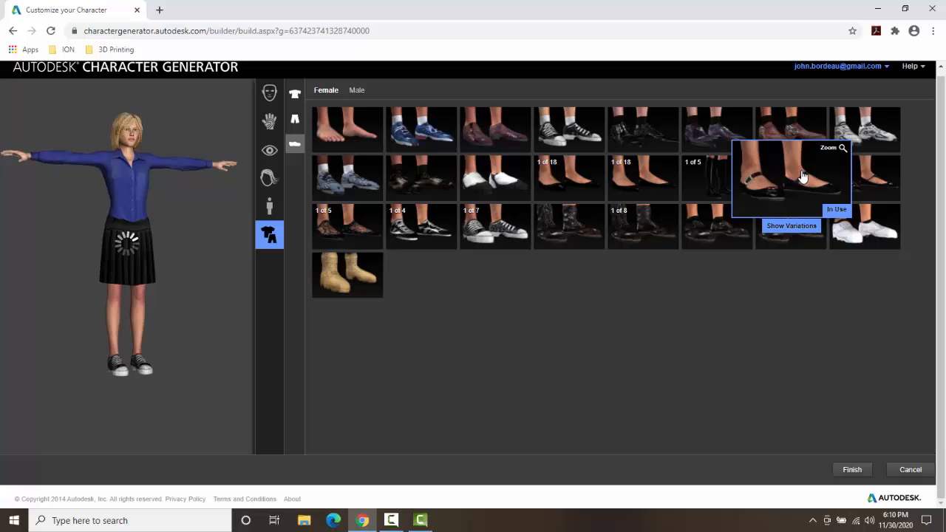
click(791, 226)
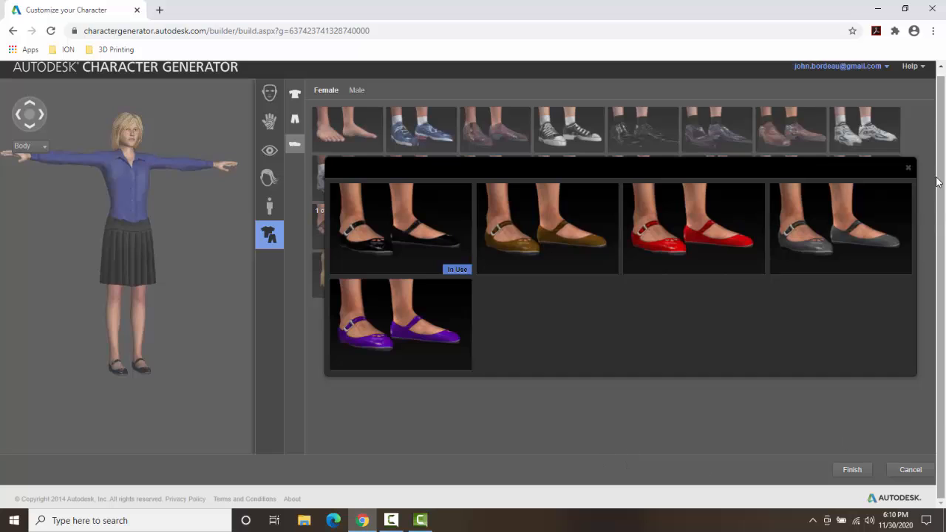
click(908, 167)
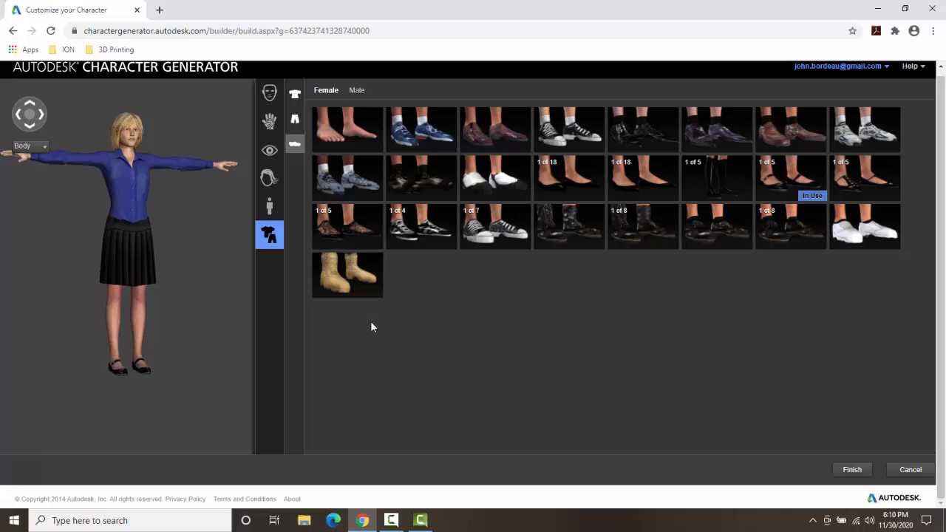
mouse_move(261, 159)
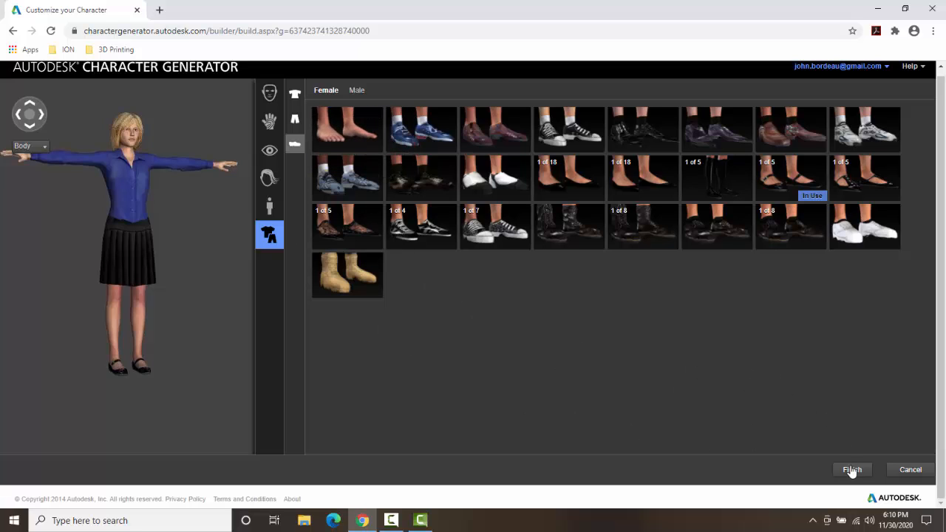
Finish the design and save it as 'Sarah - Grade School Teacher', returning to My Characters.
click(851, 470)
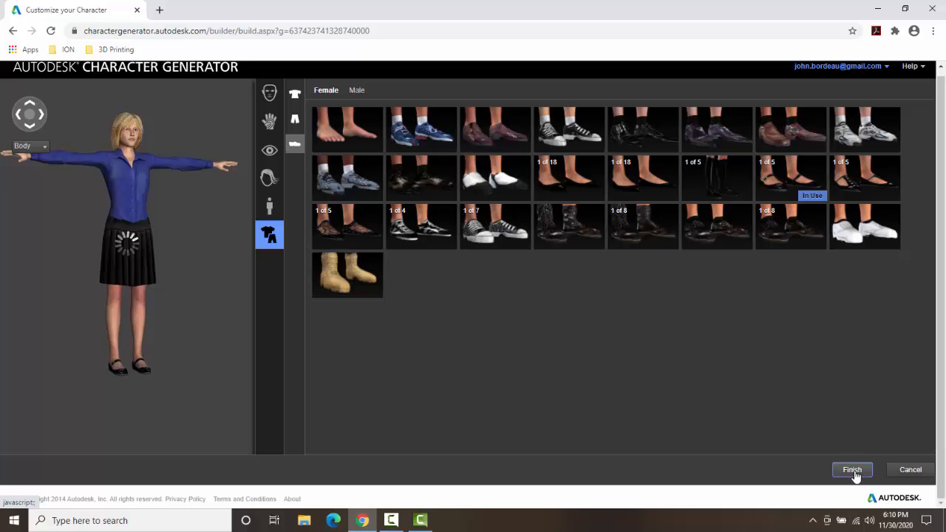
click(851, 469)
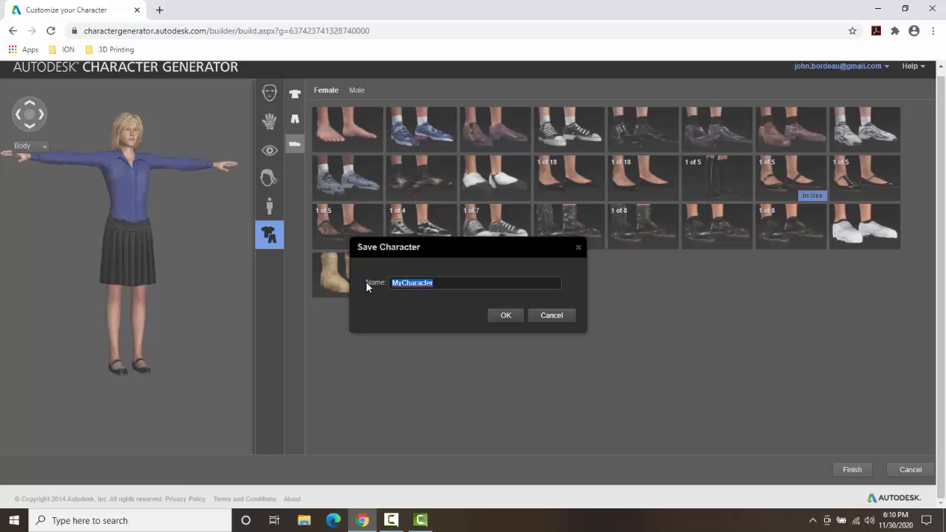
text(S)
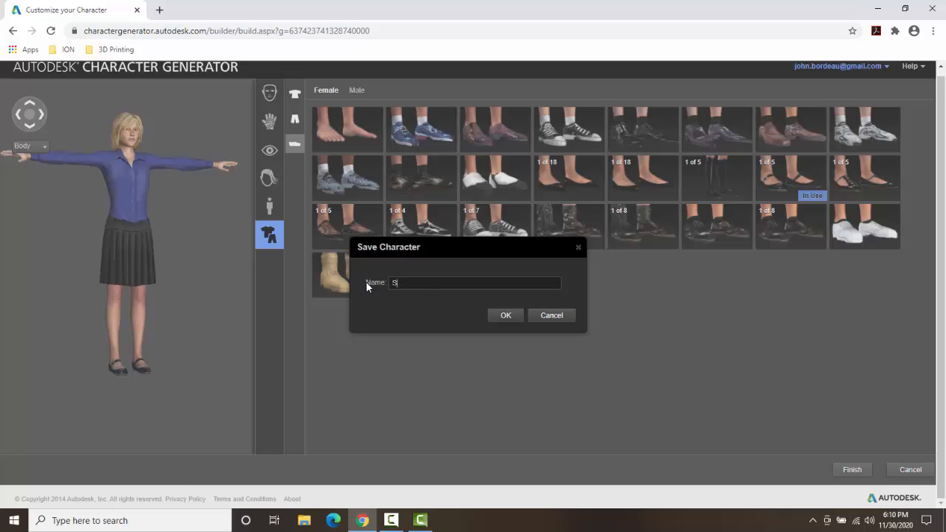
text(arah -)
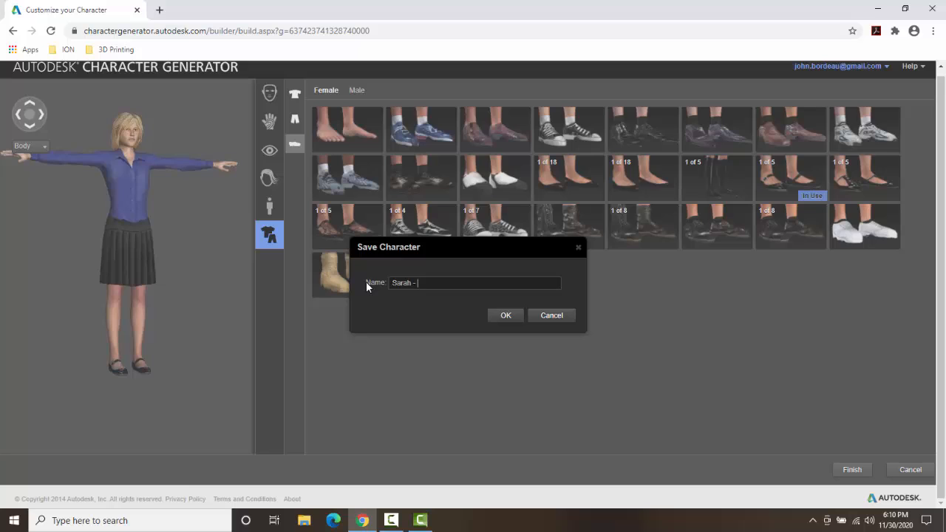
text(Gi)
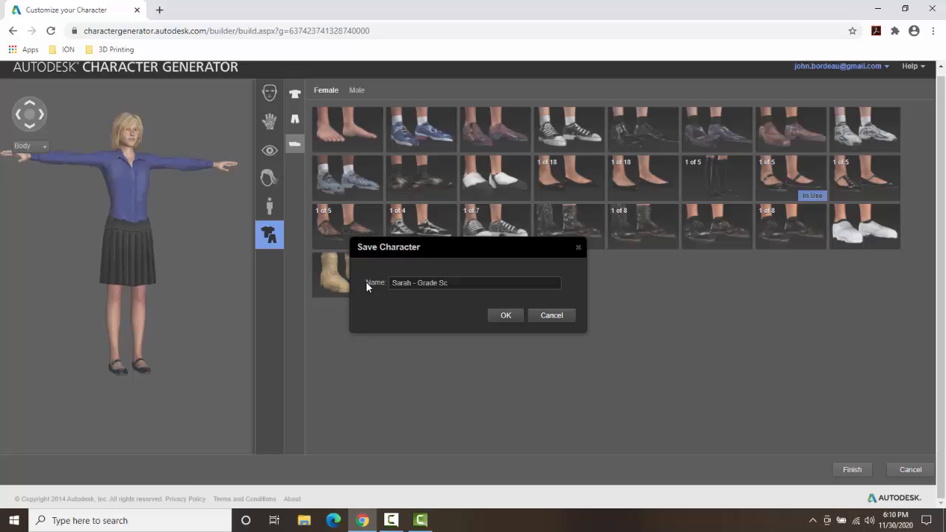
text(hool Te)
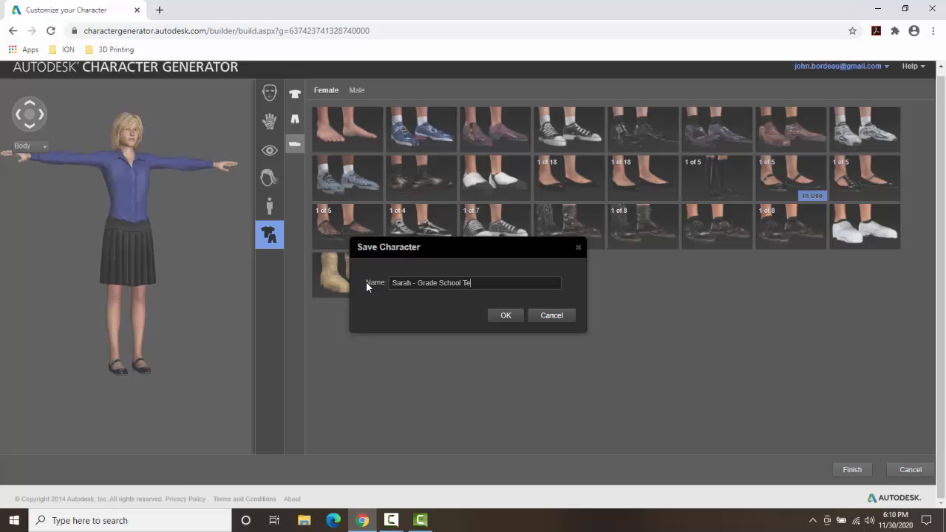
text(acher)
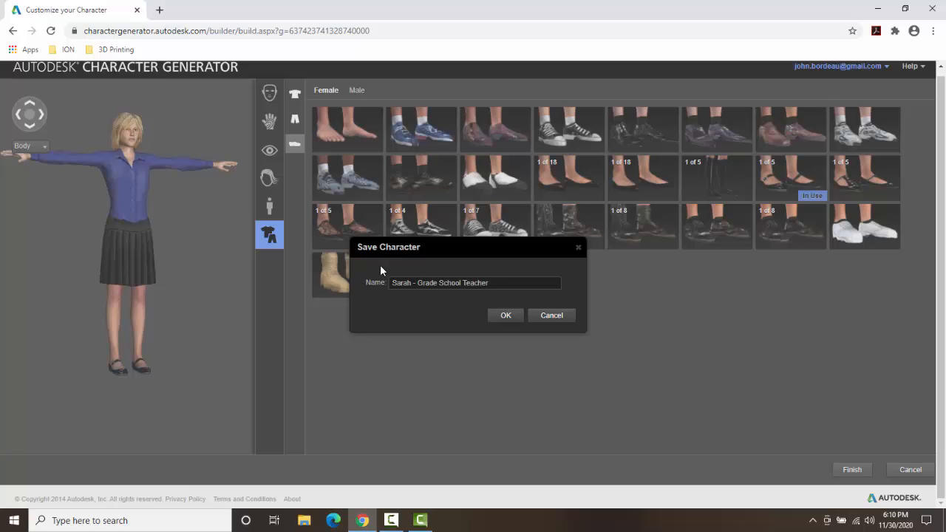
click(505, 315)
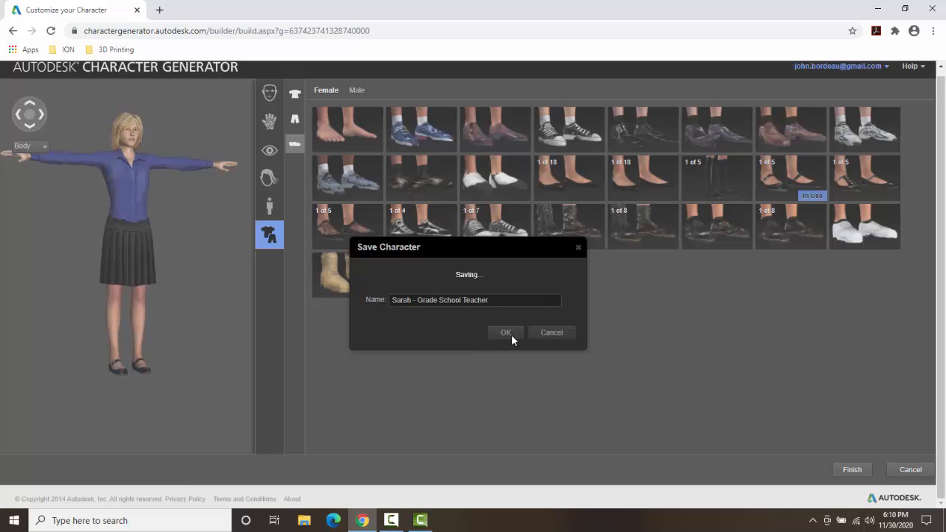
click(505, 332)
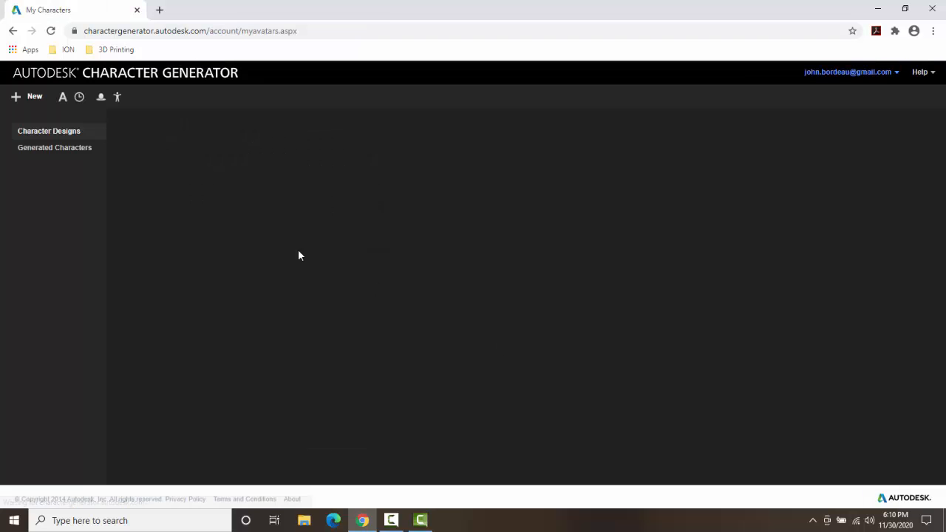